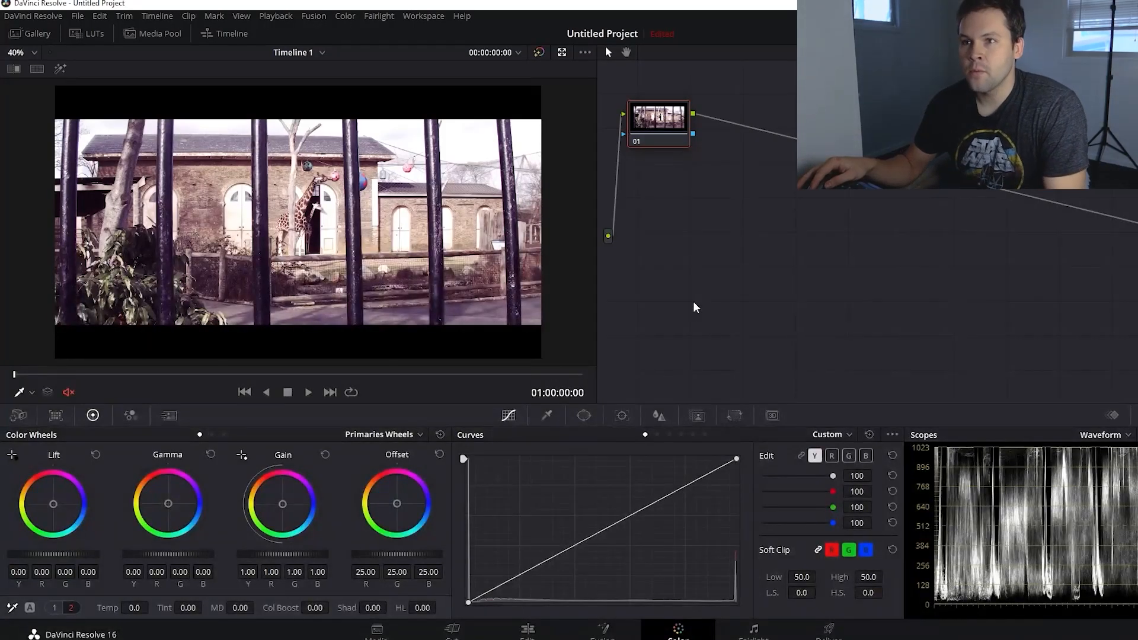
mouse_move(646, 423)
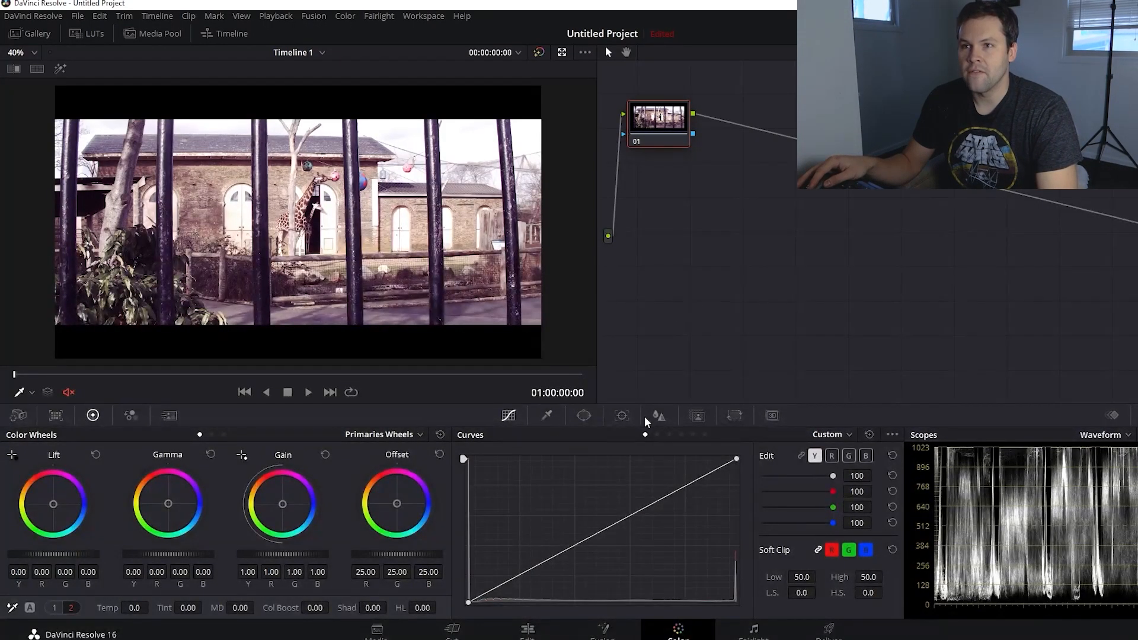
mouse_move(682, 341)
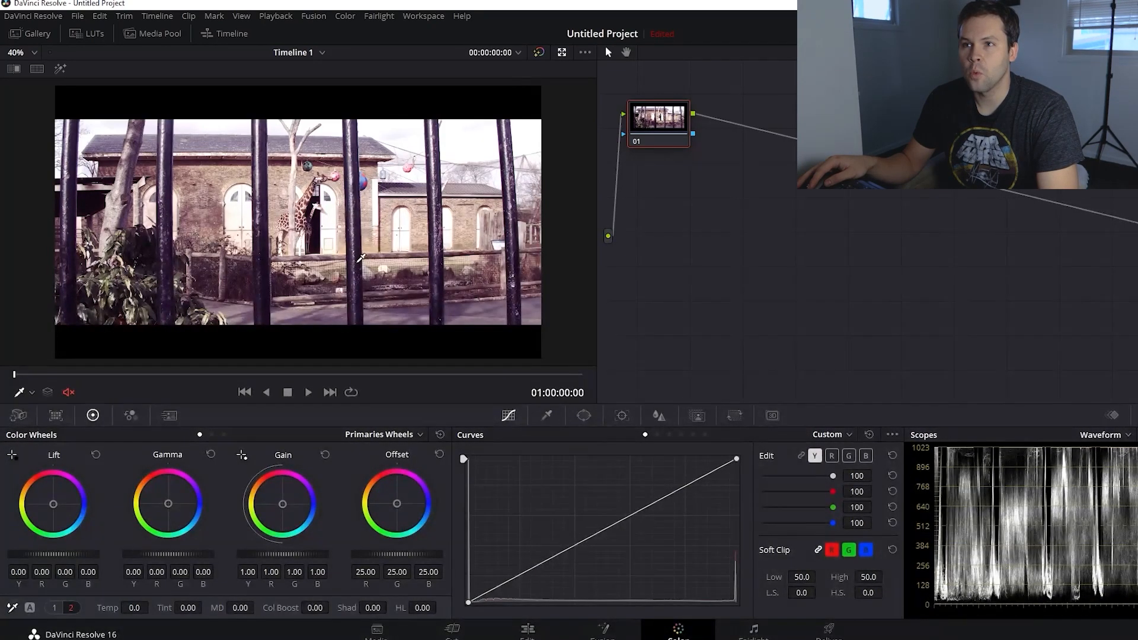
mouse_move(269, 285)
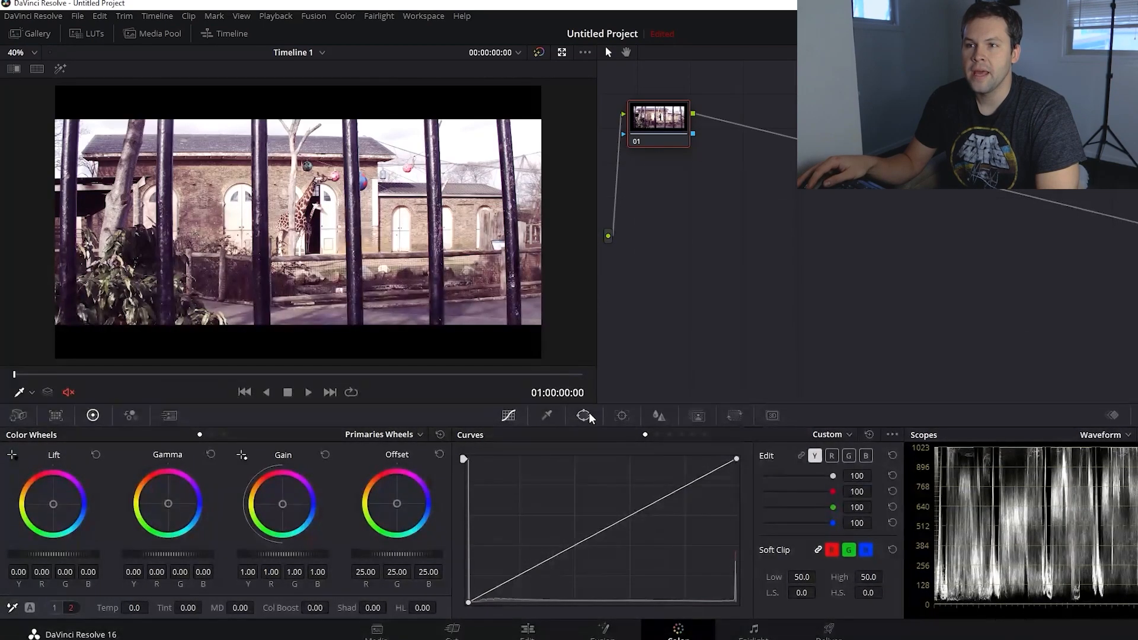
- Draw a freehand pen mask around one dark fence bar, shown isolated against grey
left_click(583, 415)
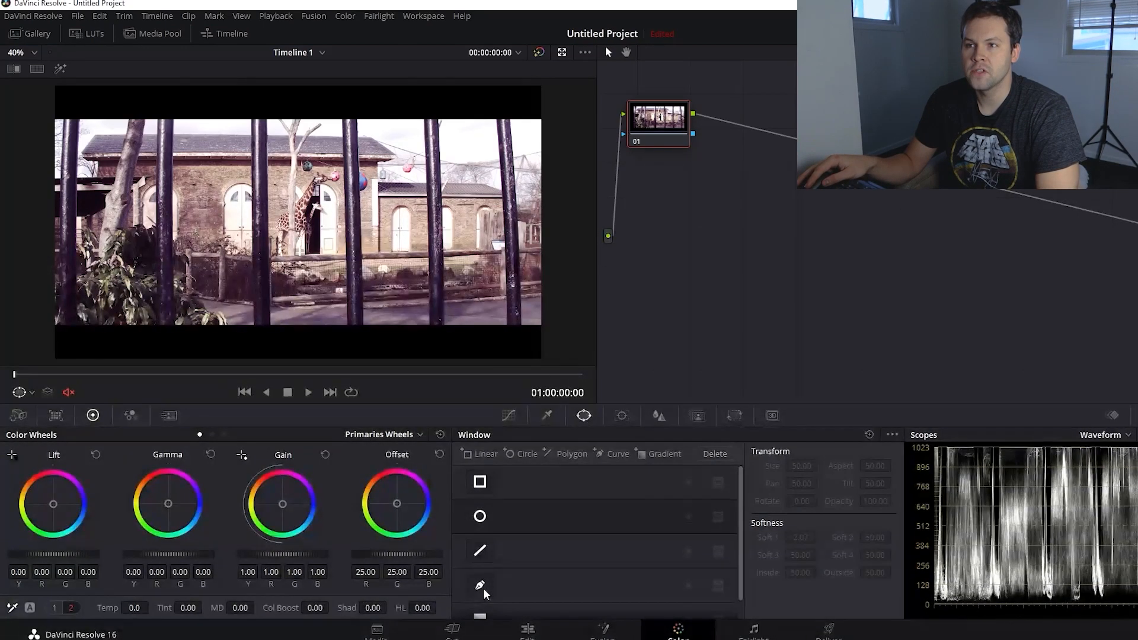
left_click(479, 586)
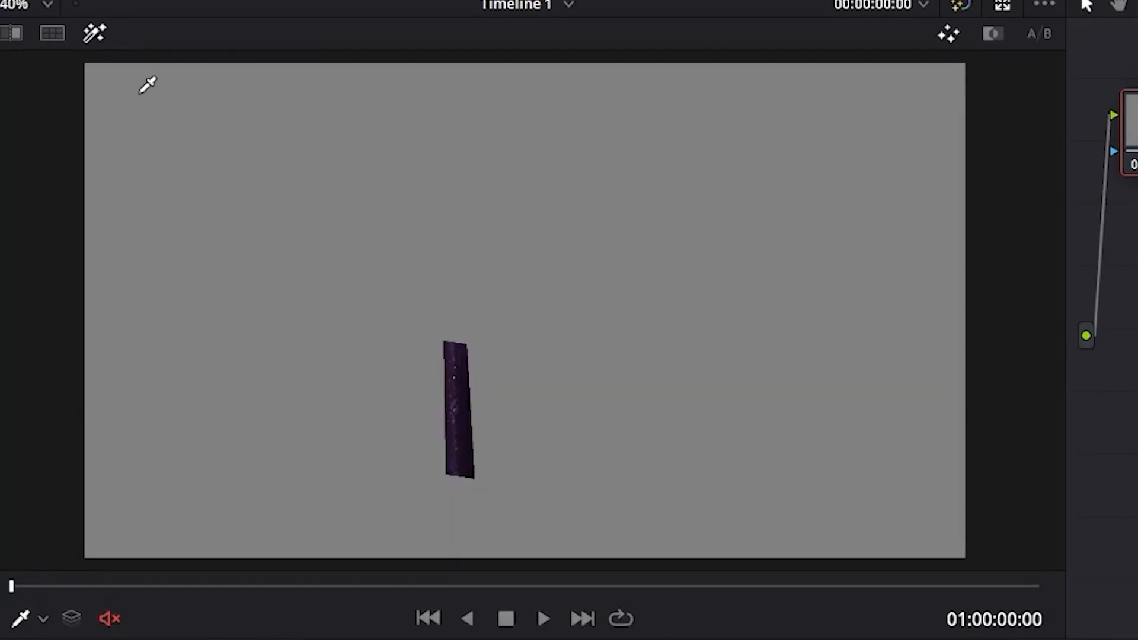
mouse_move(454, 392)
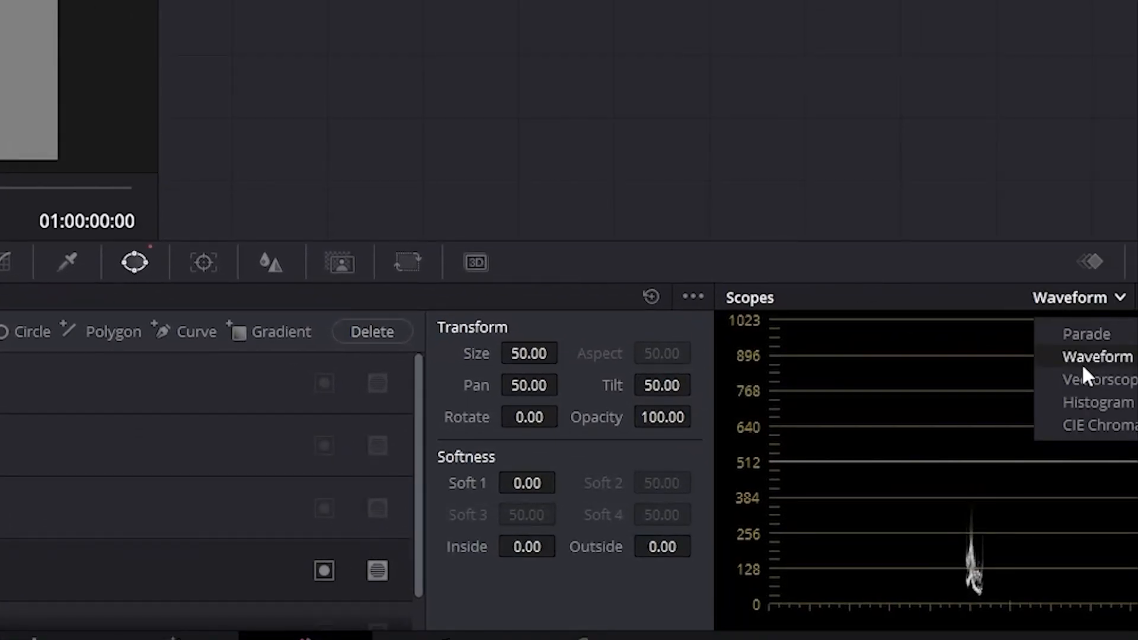
- Switch the scopes from Waveform to Vectorscope to see the masked bar's colour
left_click(1099, 379)
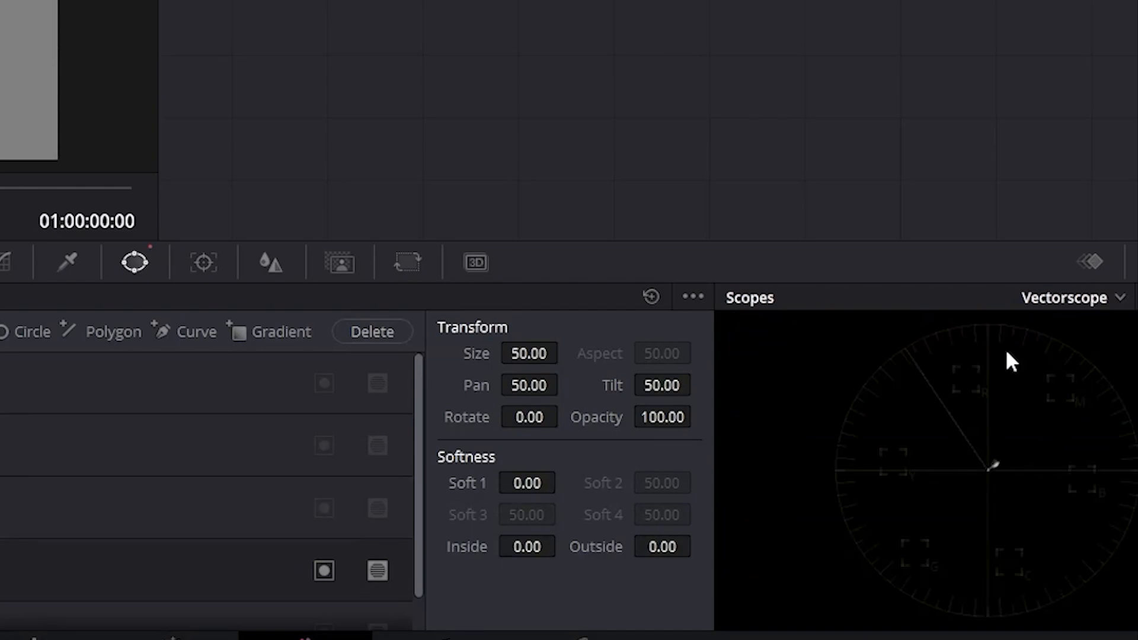
mouse_move(960, 420)
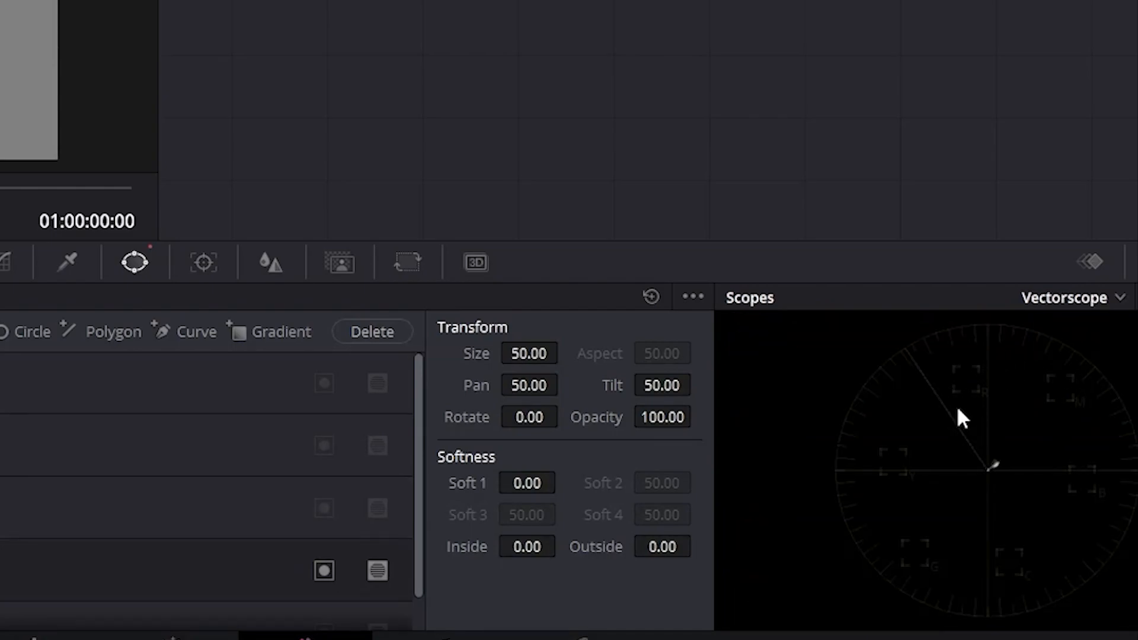
mouse_move(1016, 465)
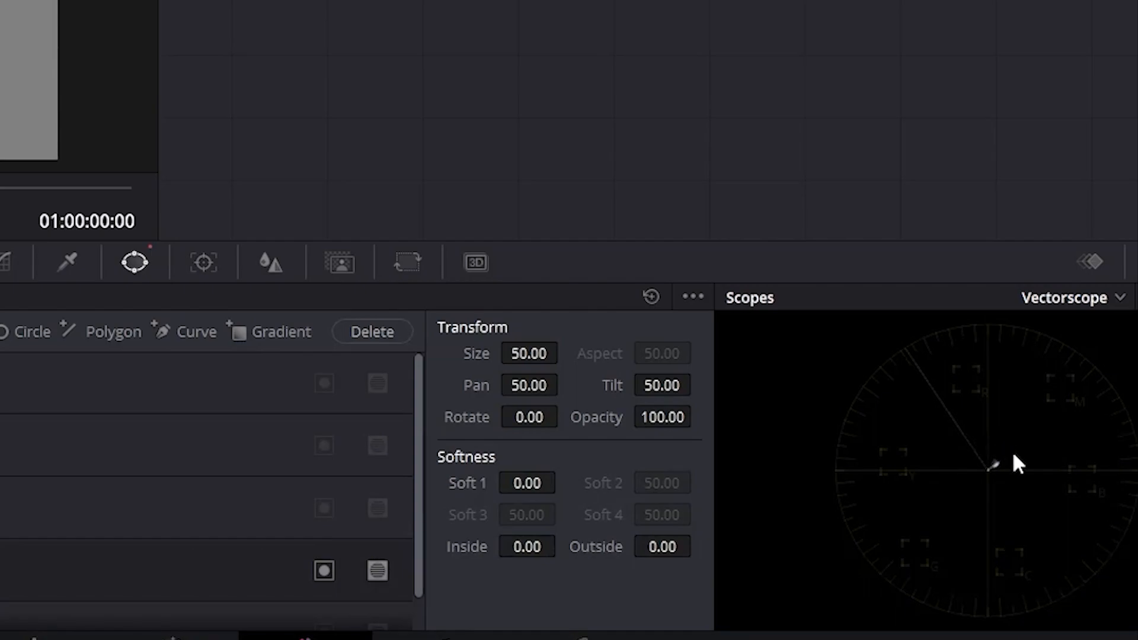
mouse_move(1031, 505)
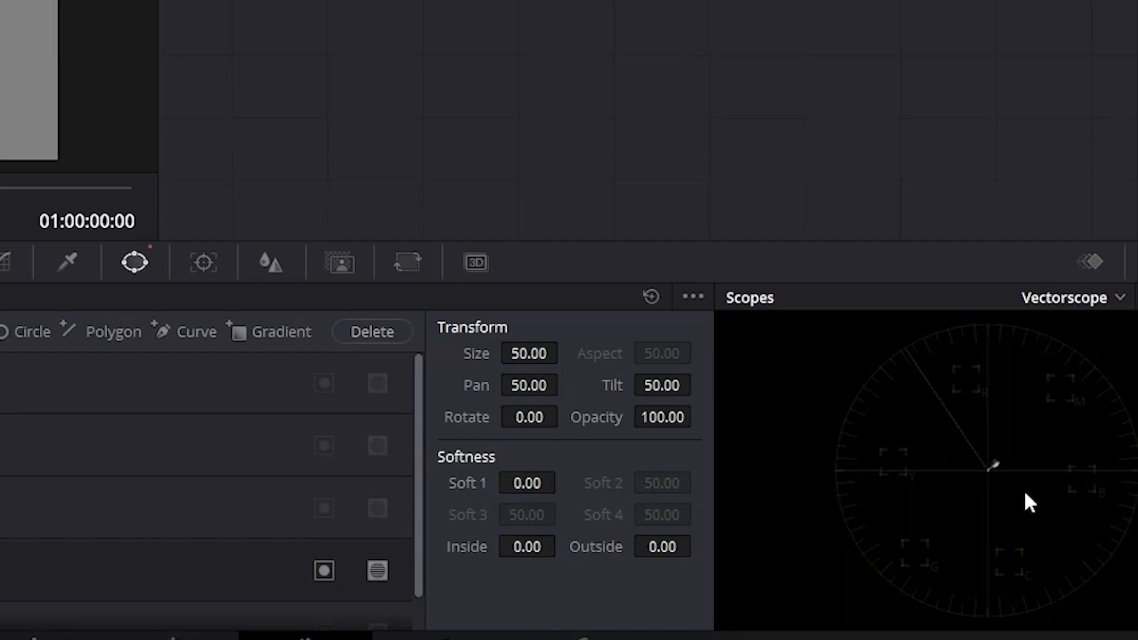
mouse_move(1028, 505)
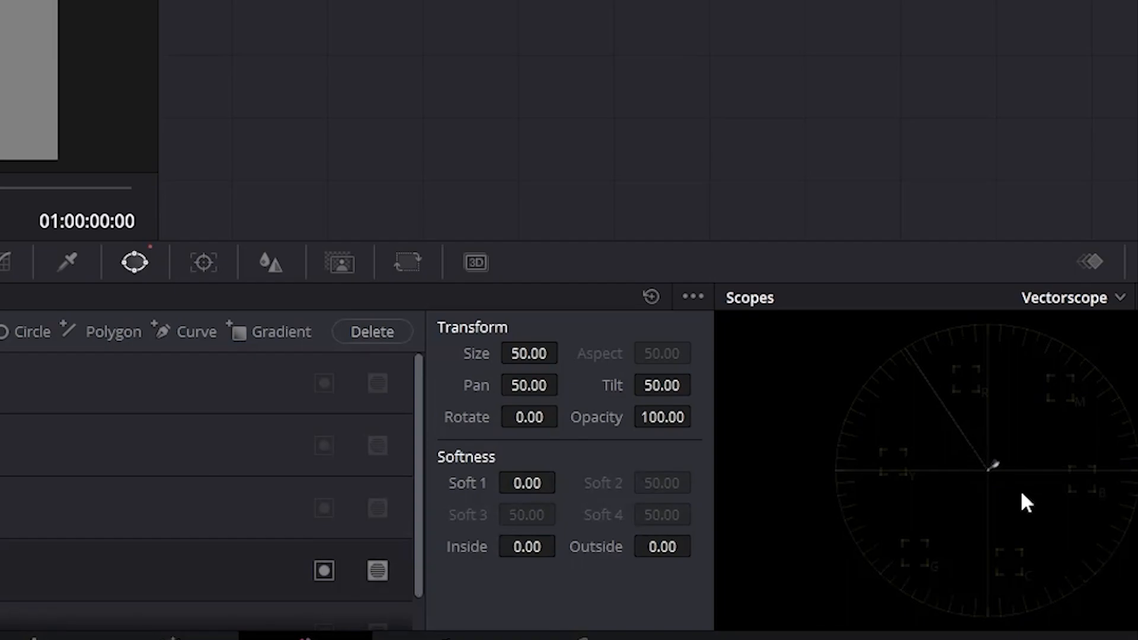
mouse_move(1005, 492)
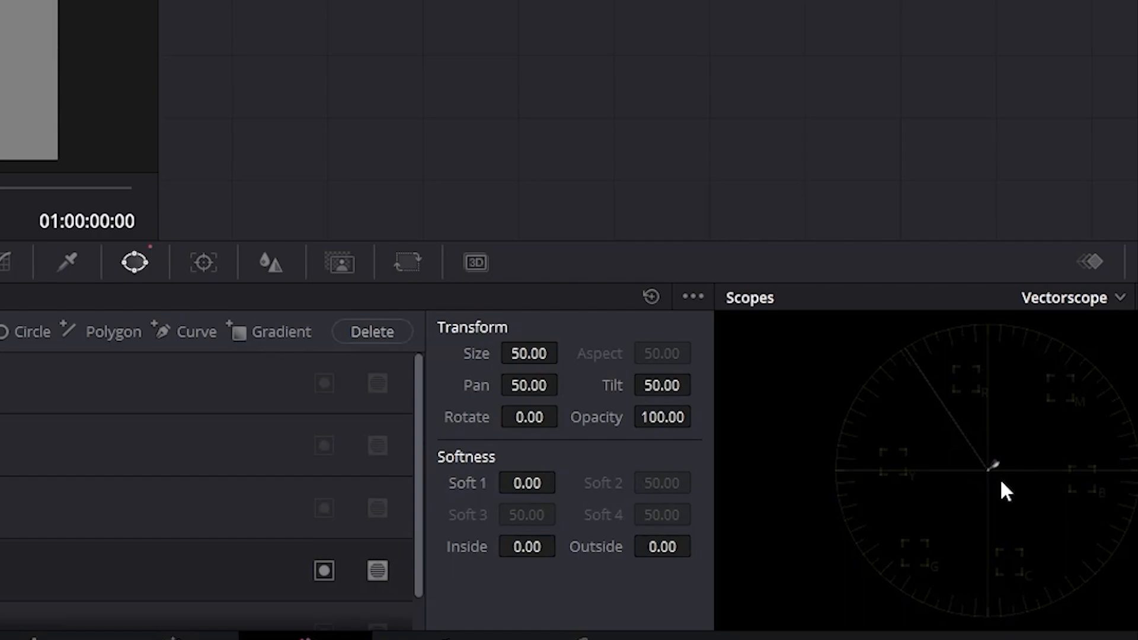
mouse_move(1003, 507)
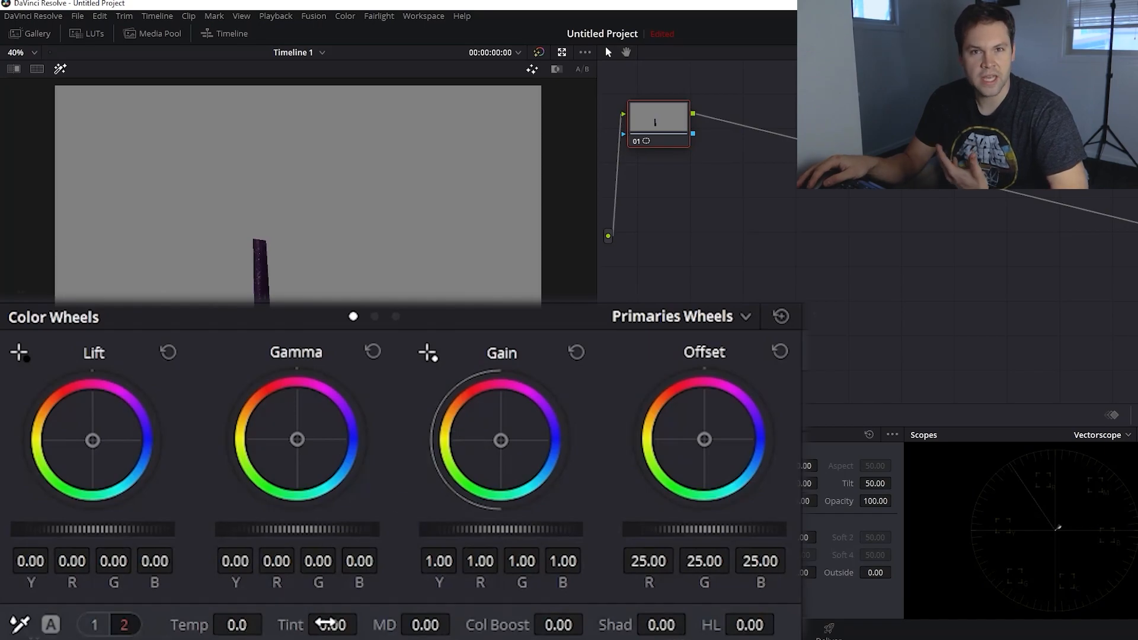
- Nudge the red and blue curve black points to centre the bar's vectorscope trace
left_click(510, 415)
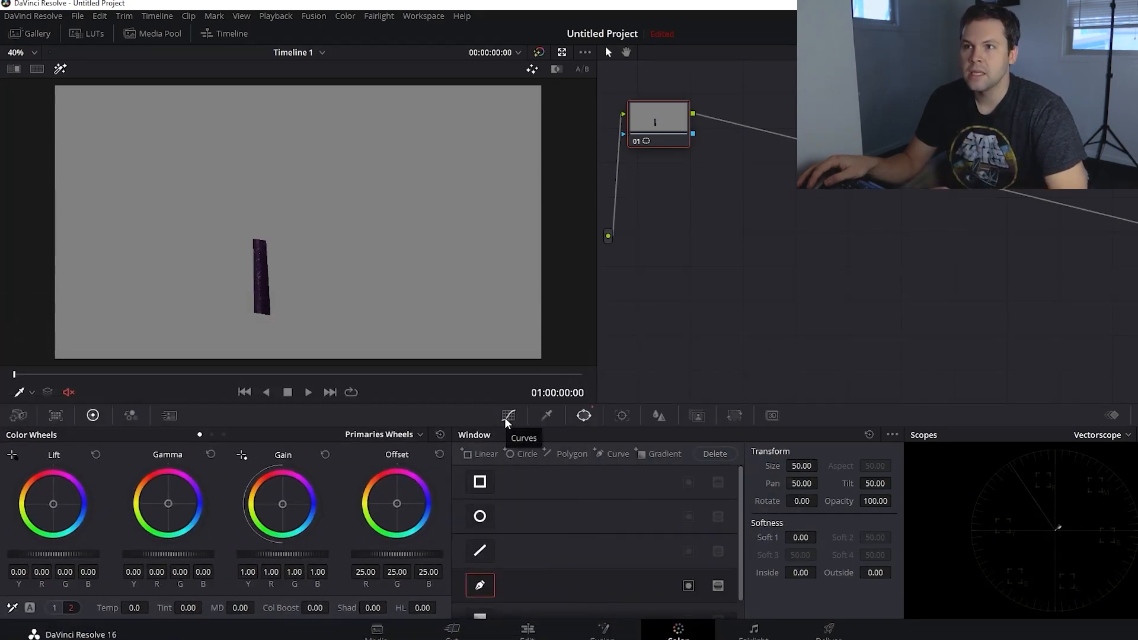
left_click(508, 415)
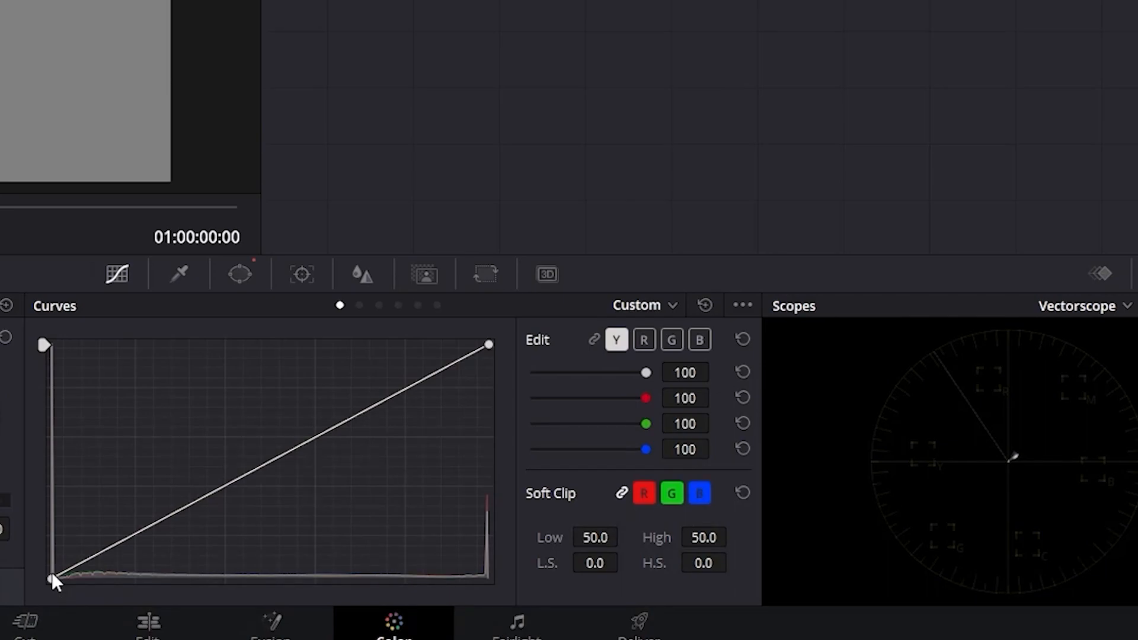
mouse_move(492, 324)
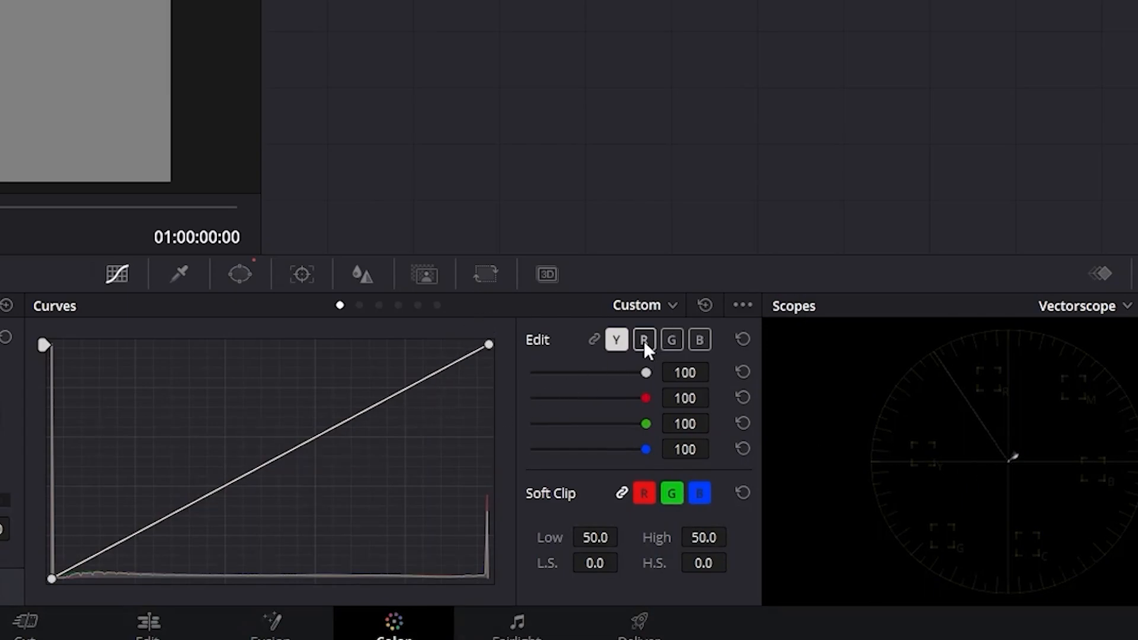
left_click(643, 340)
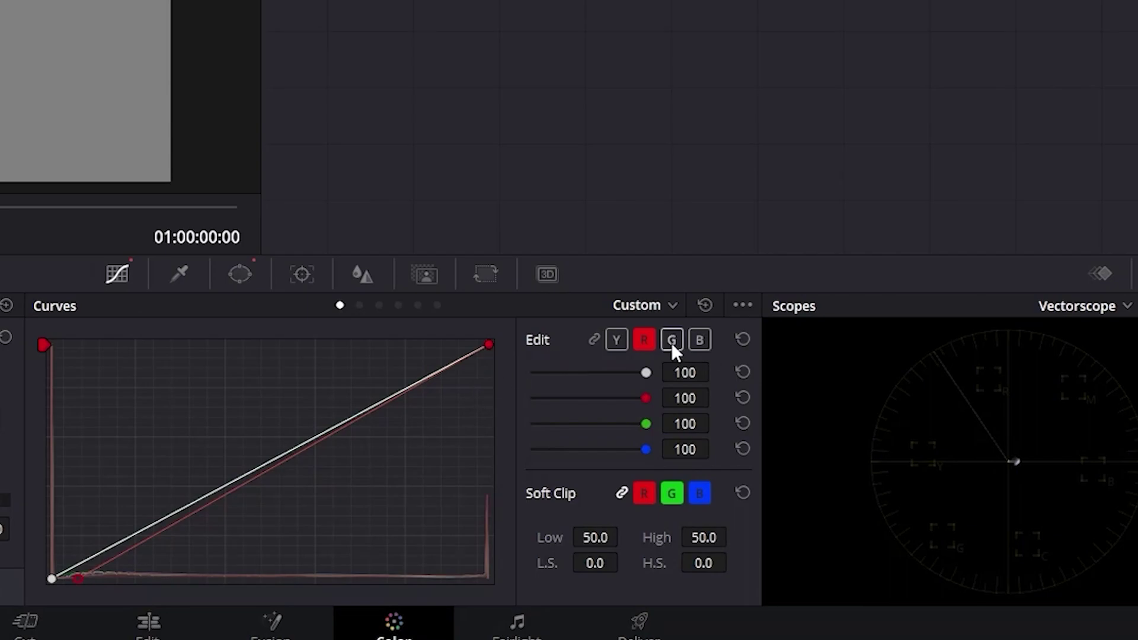
left_click(670, 340)
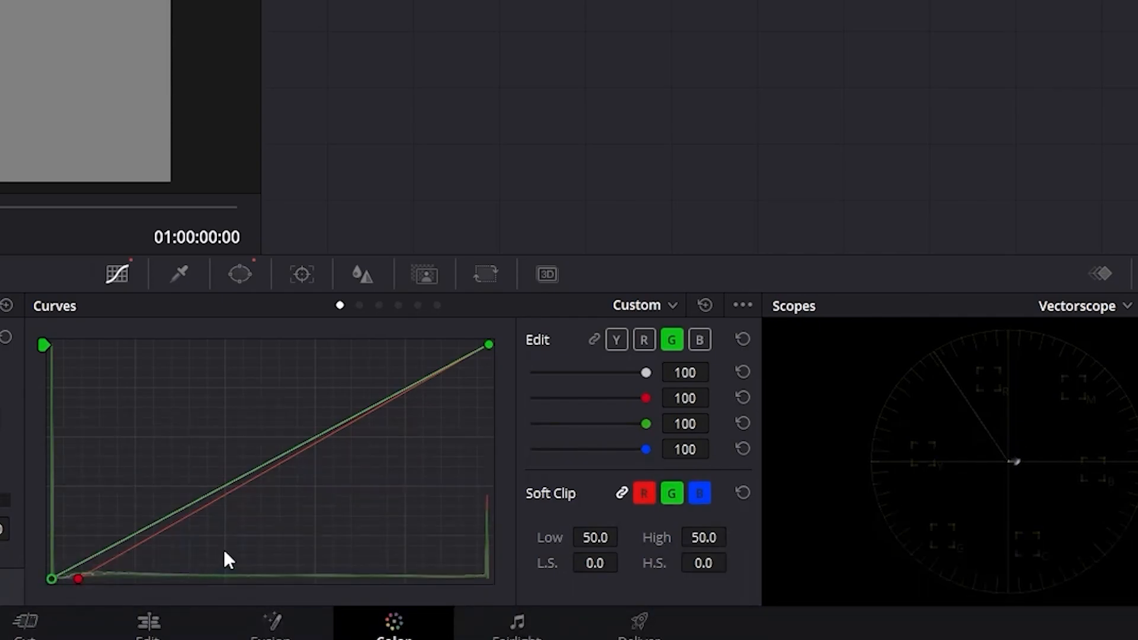
left_click(699, 340)
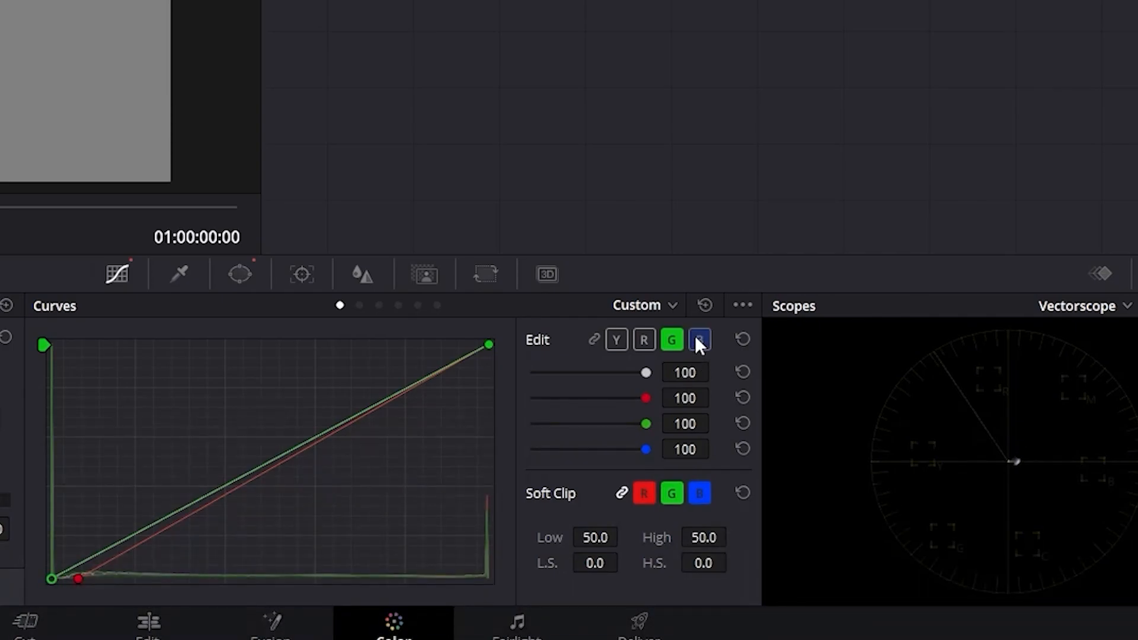
left_click(699, 340)
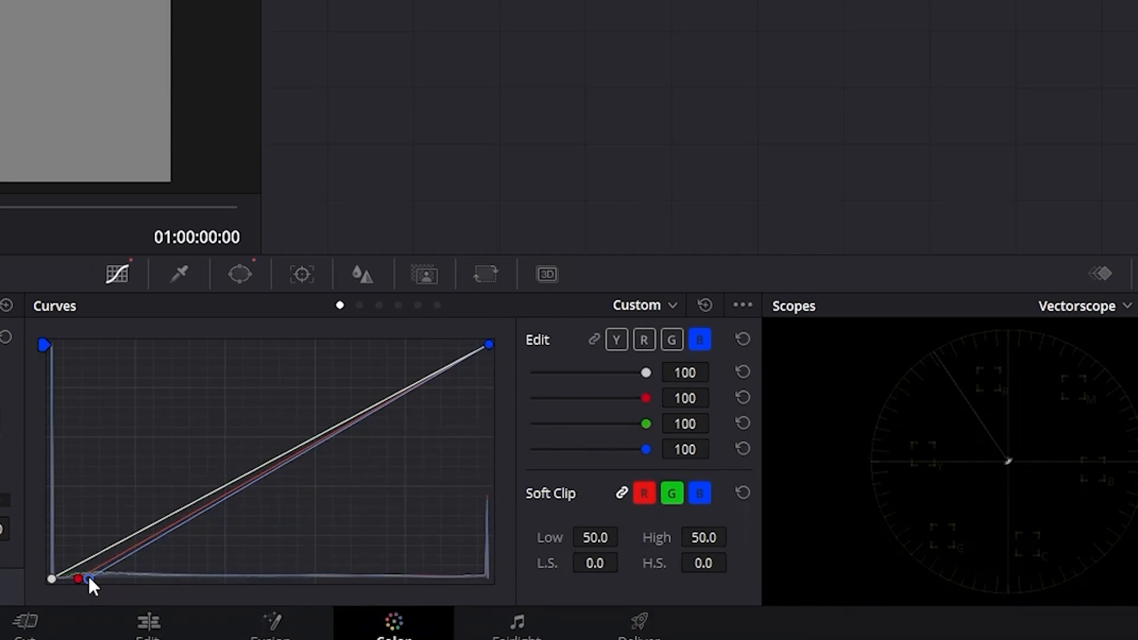
left_click(642, 340)
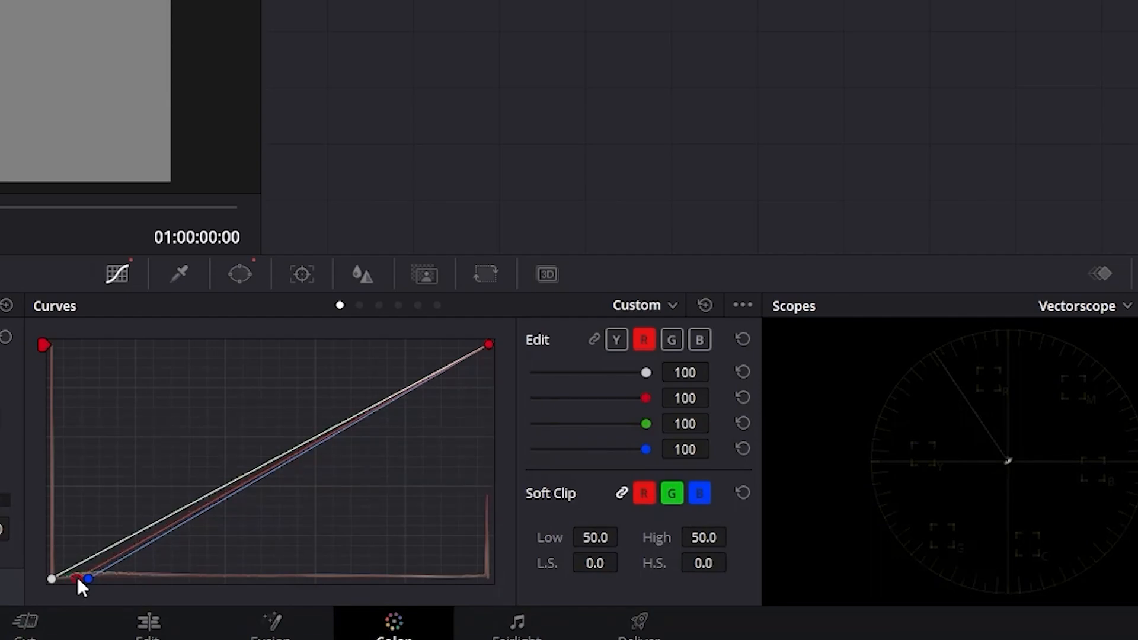
mouse_move(313, 535)
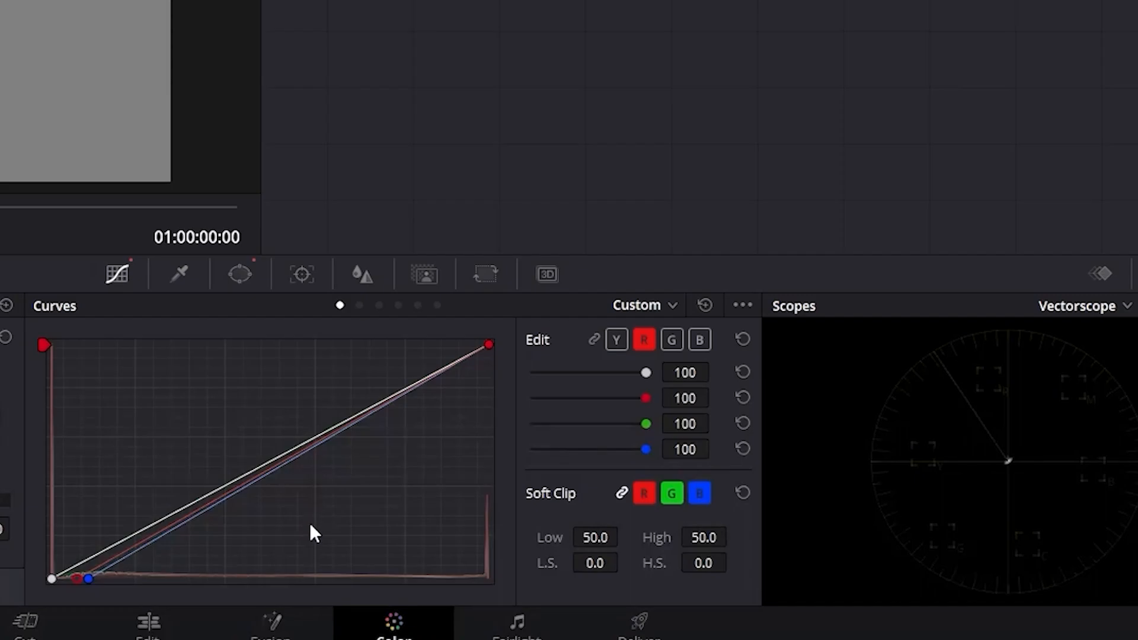
- Delete the pen window and turn off Highlight to view the full shot
left_click(240, 274)
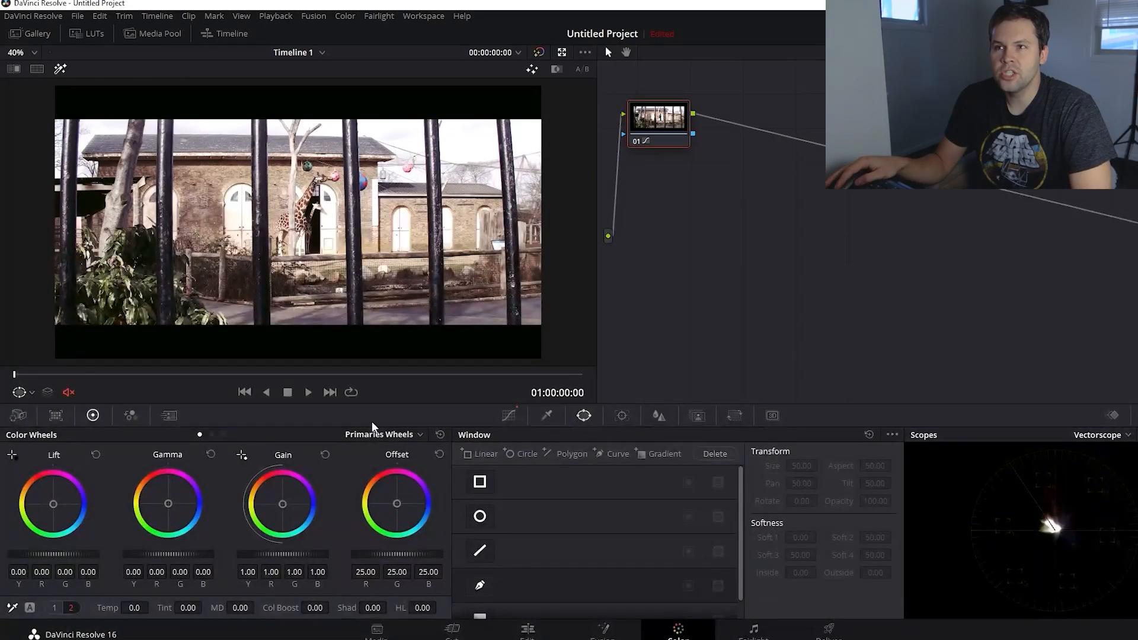
mouse_move(325, 313)
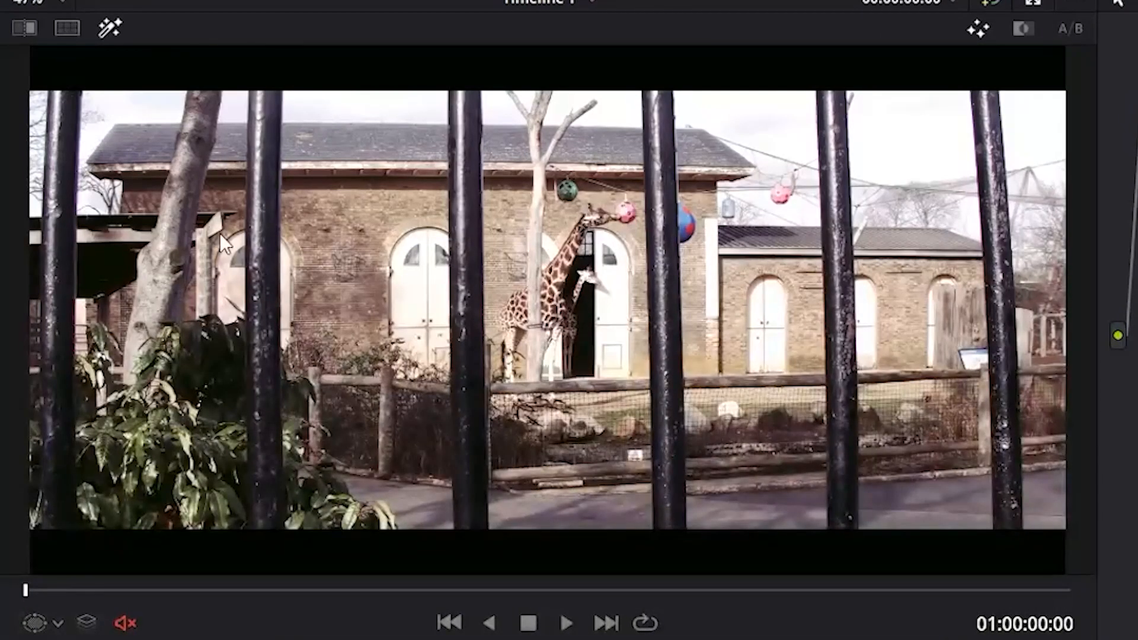
mouse_move(359, 196)
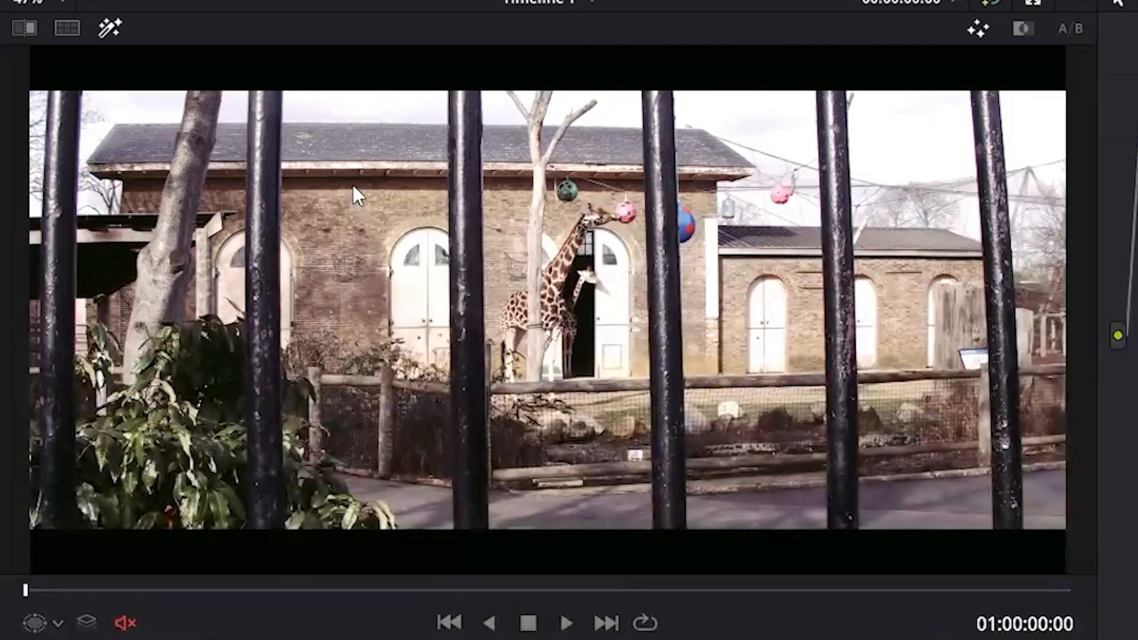
- Add a new node with a circular window around a neutral grey patch
right_click(831, 112)
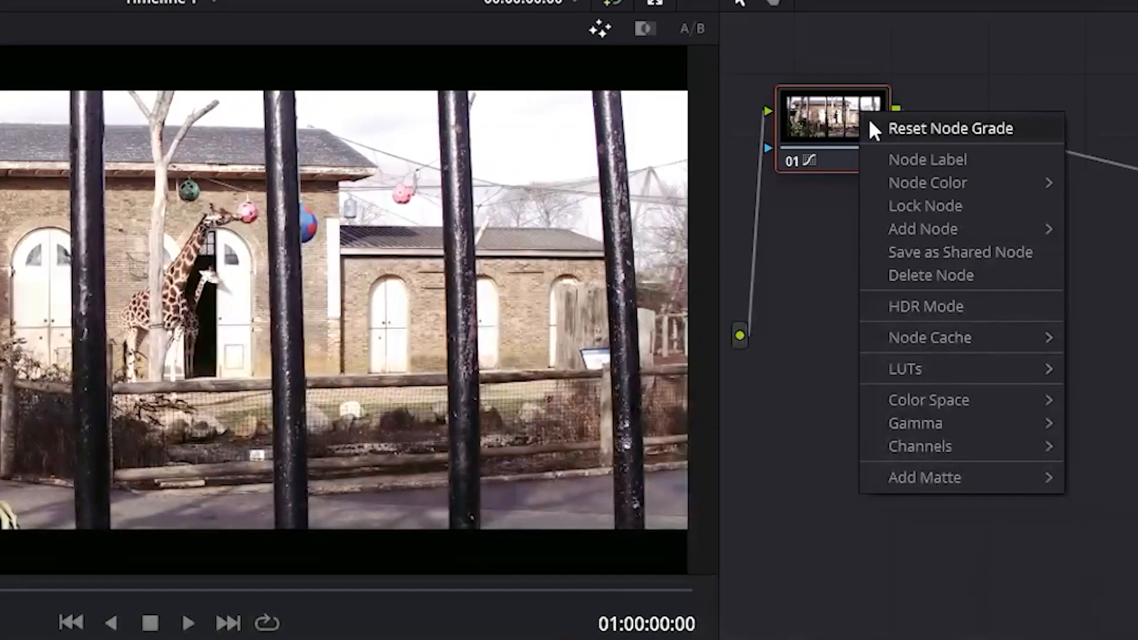
mouse_move(922, 228)
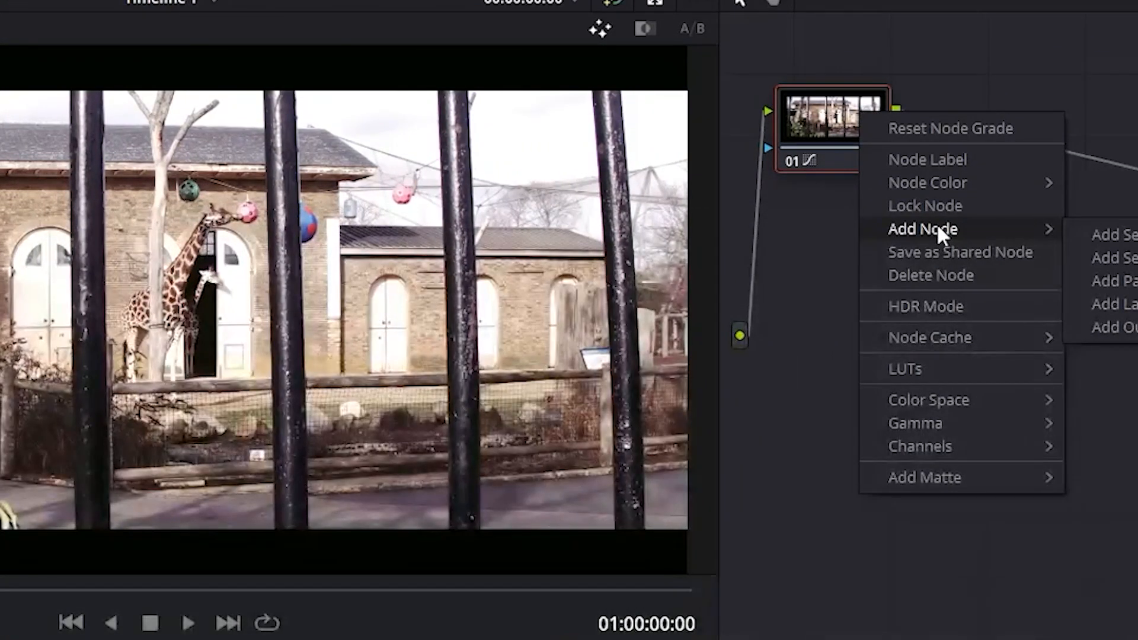
mouse_move(1114, 234)
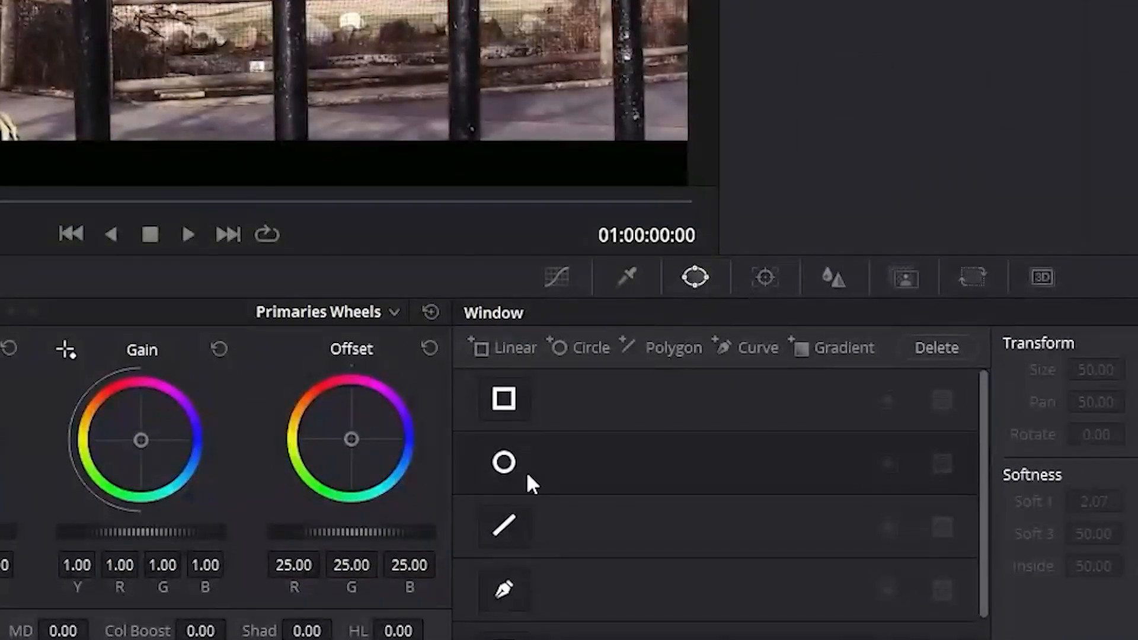
mouse_move(528, 505)
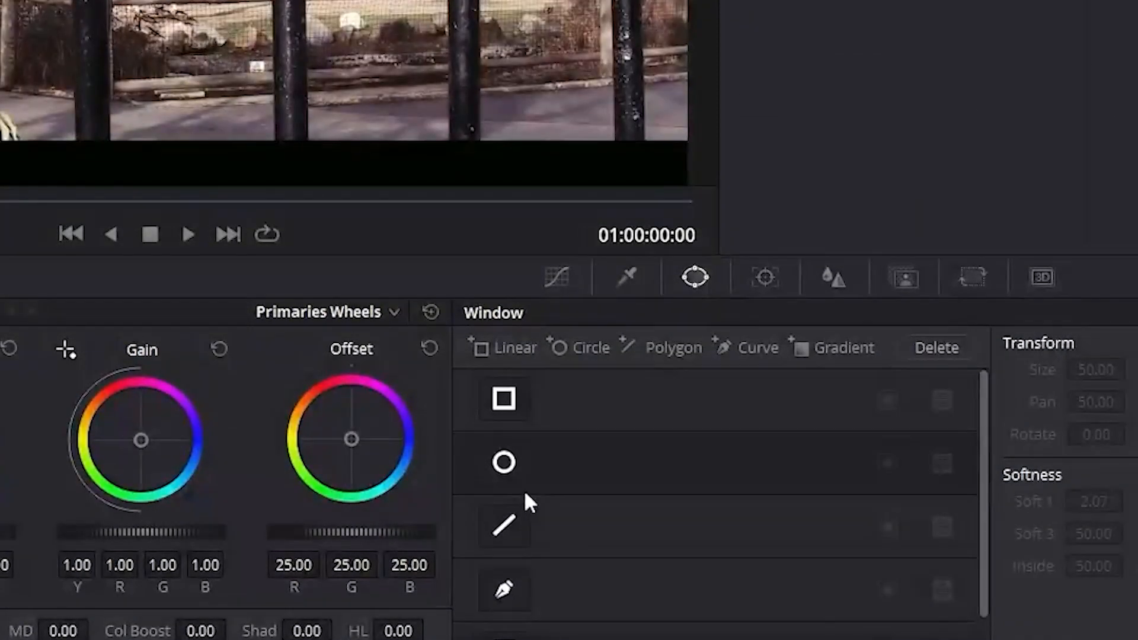
left_click(503, 589)
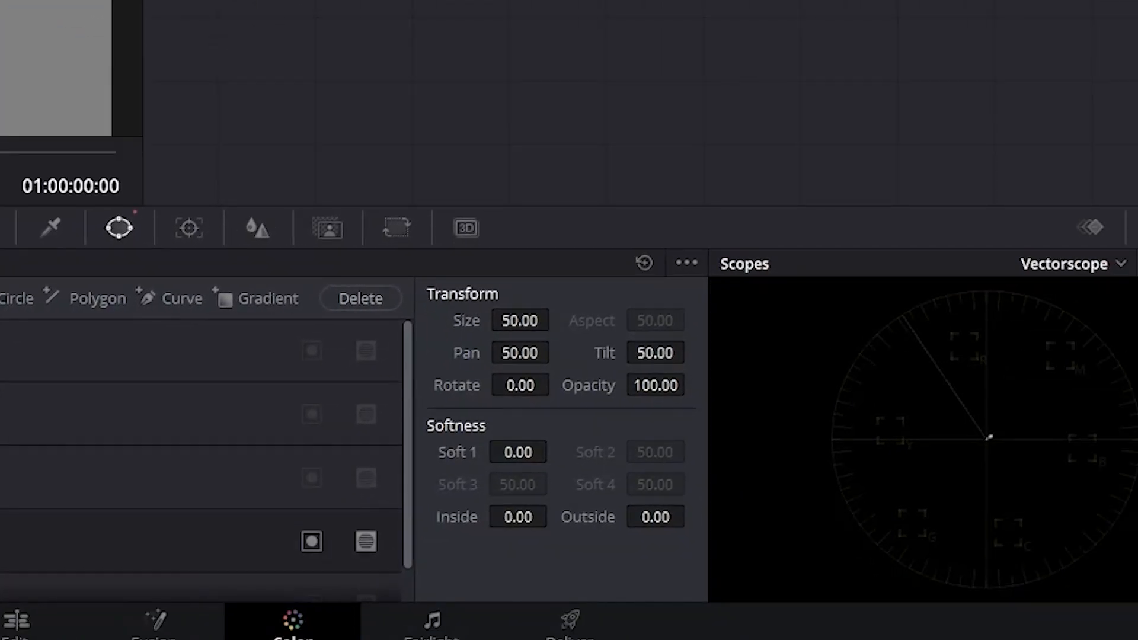
mouse_move(910, 481)
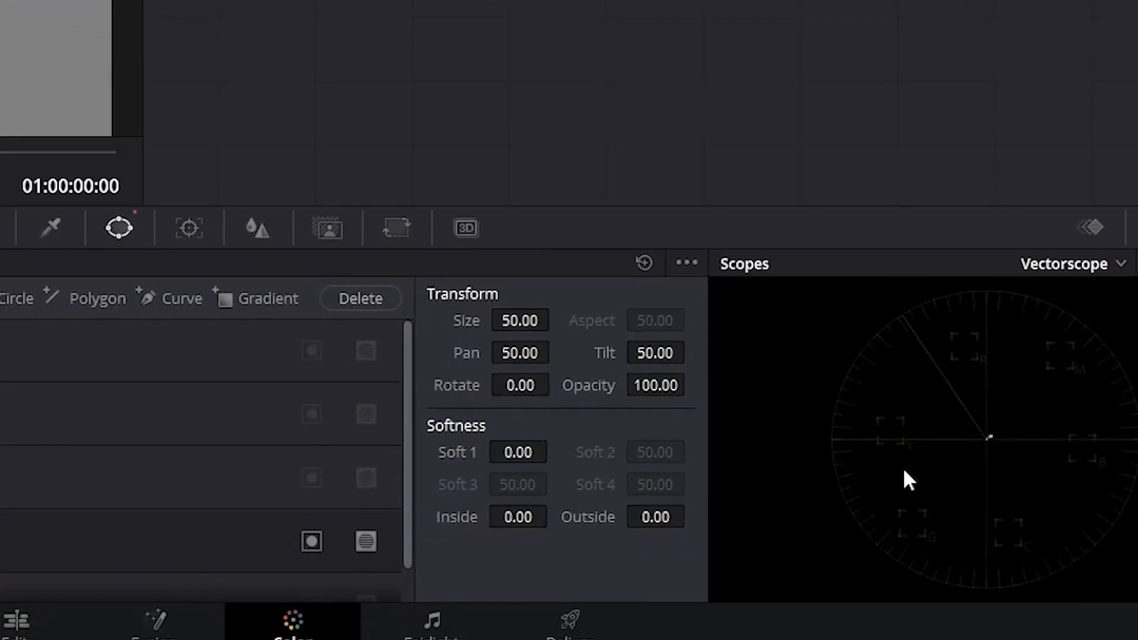
mouse_move(1021, 488)
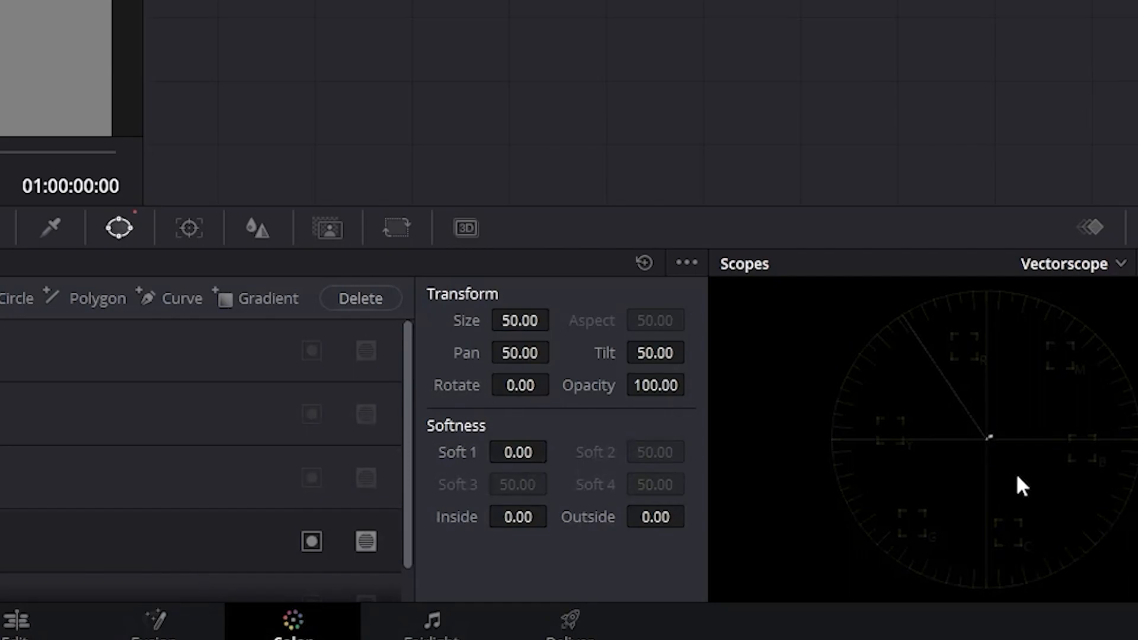
mouse_move(980, 508)
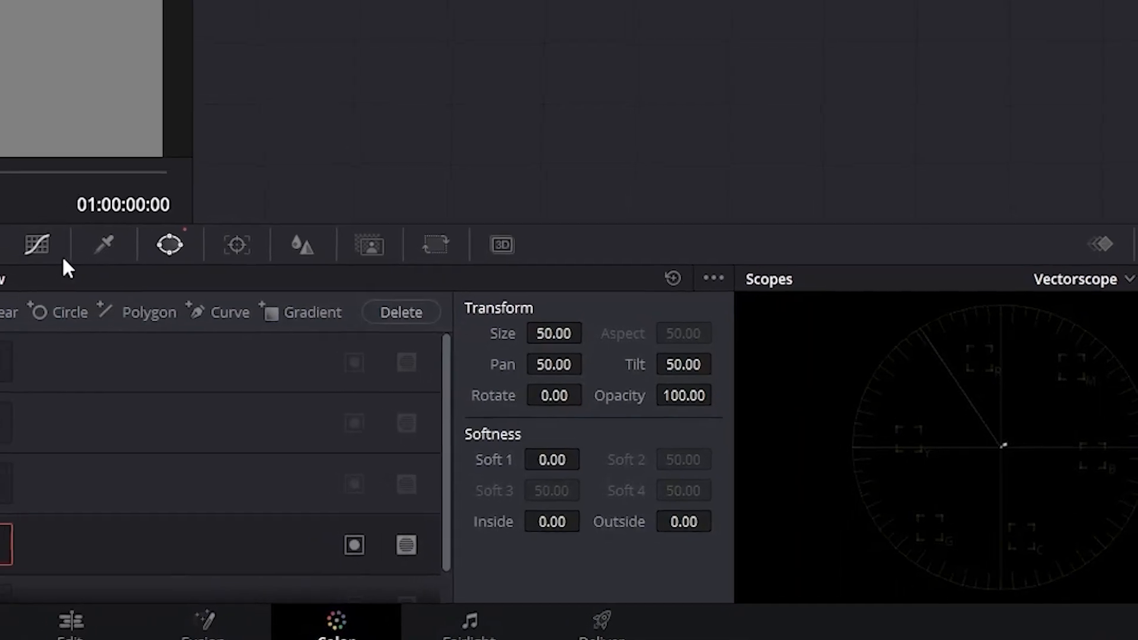
- Add and nudge midtone points on the red, green and blue curves
left_click(35, 243)
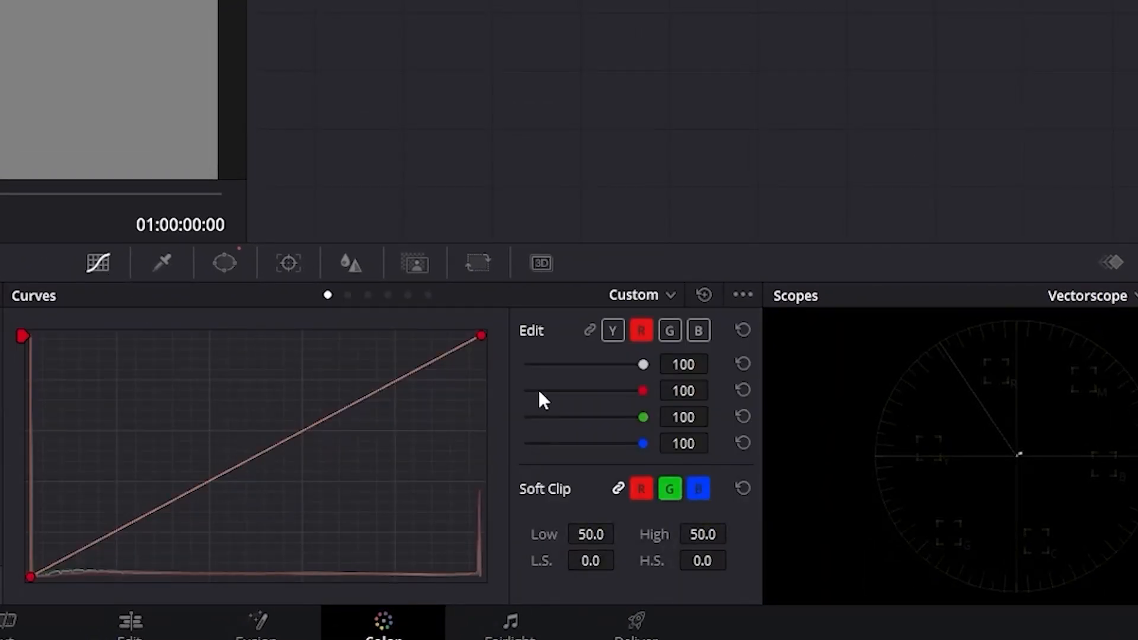
mouse_move(549, 395)
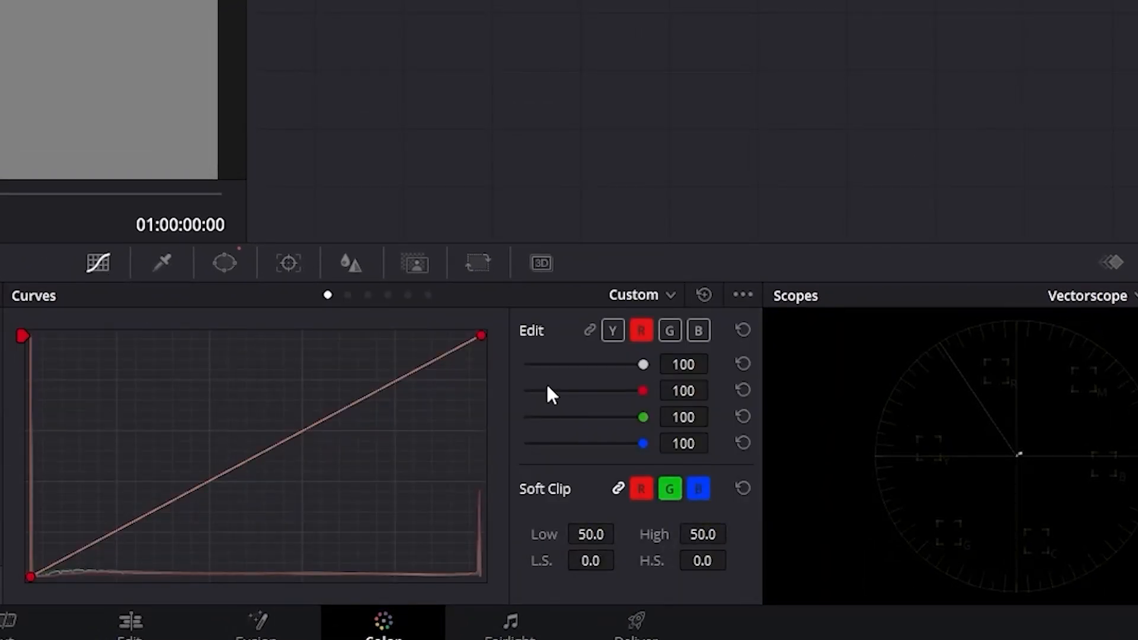
mouse_move(573, 383)
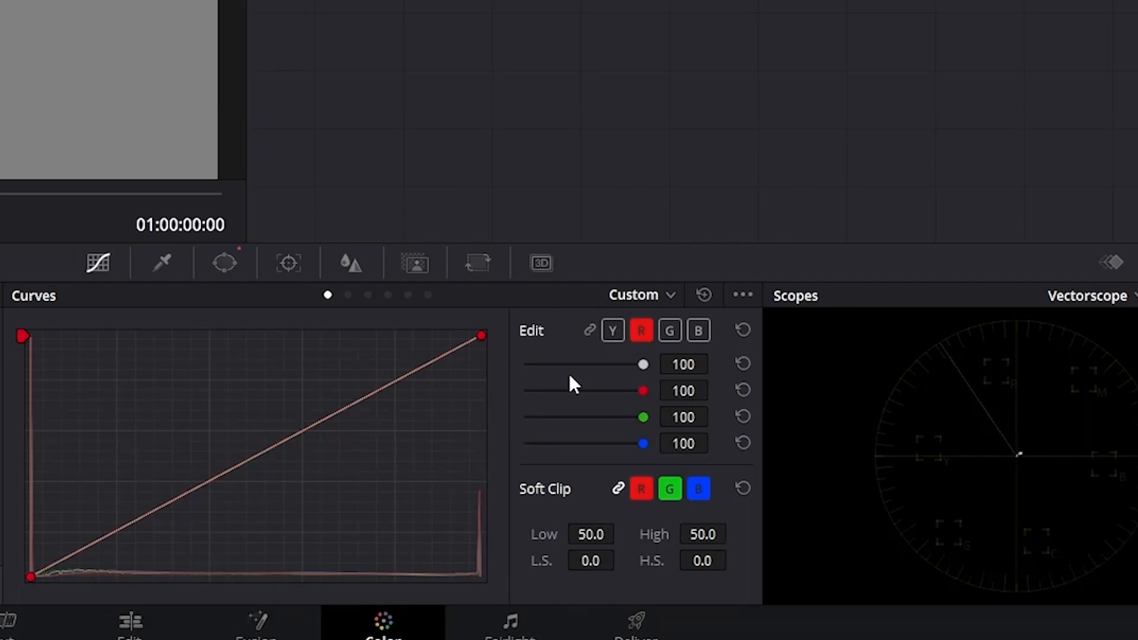
left_click(259, 449)
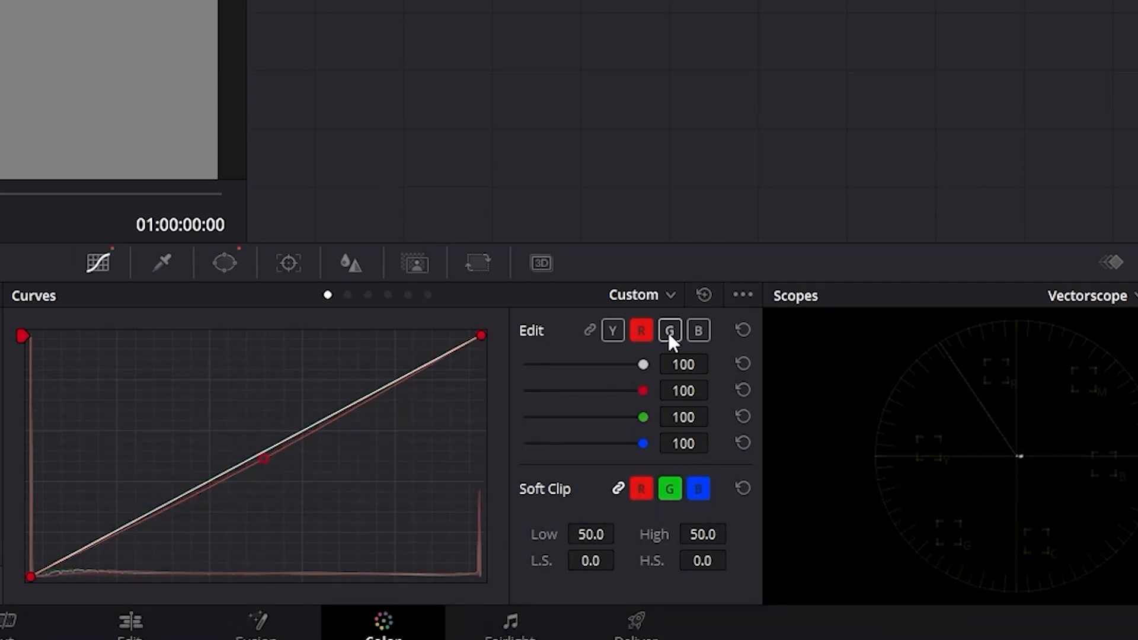
left_click(669, 330)
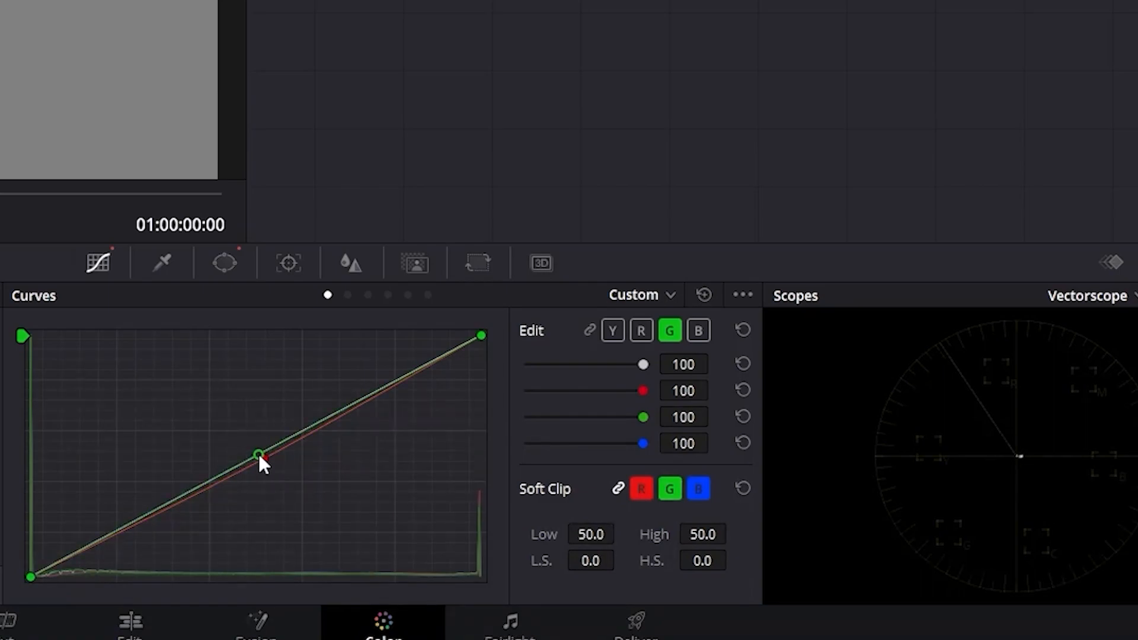
left_click(697, 330)
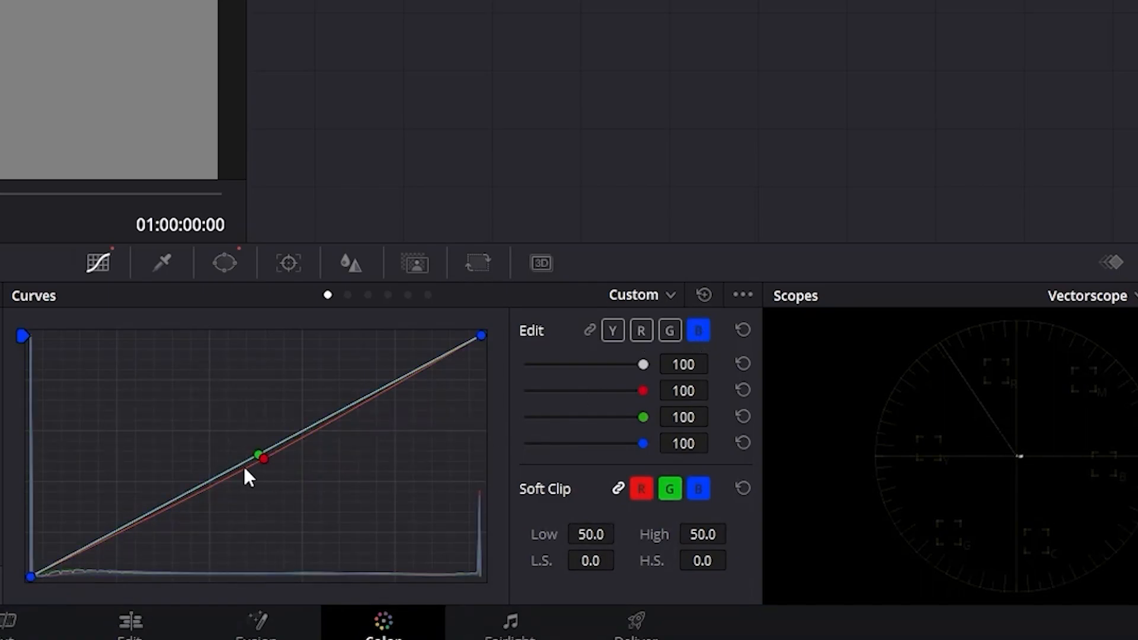
left_click(640, 330)
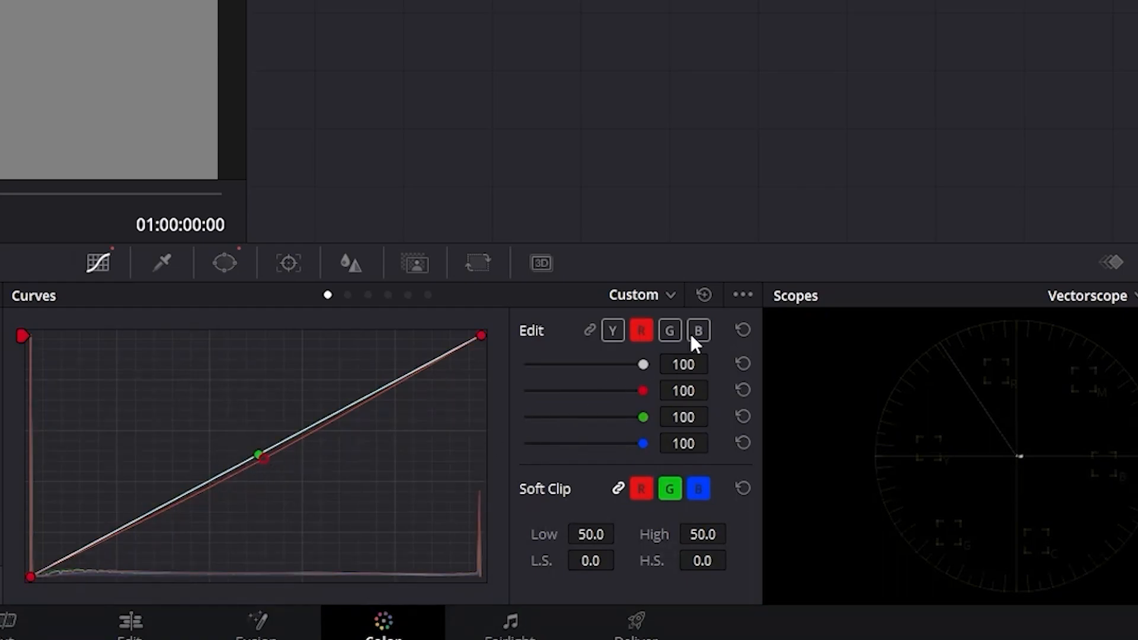
left_click(698, 330)
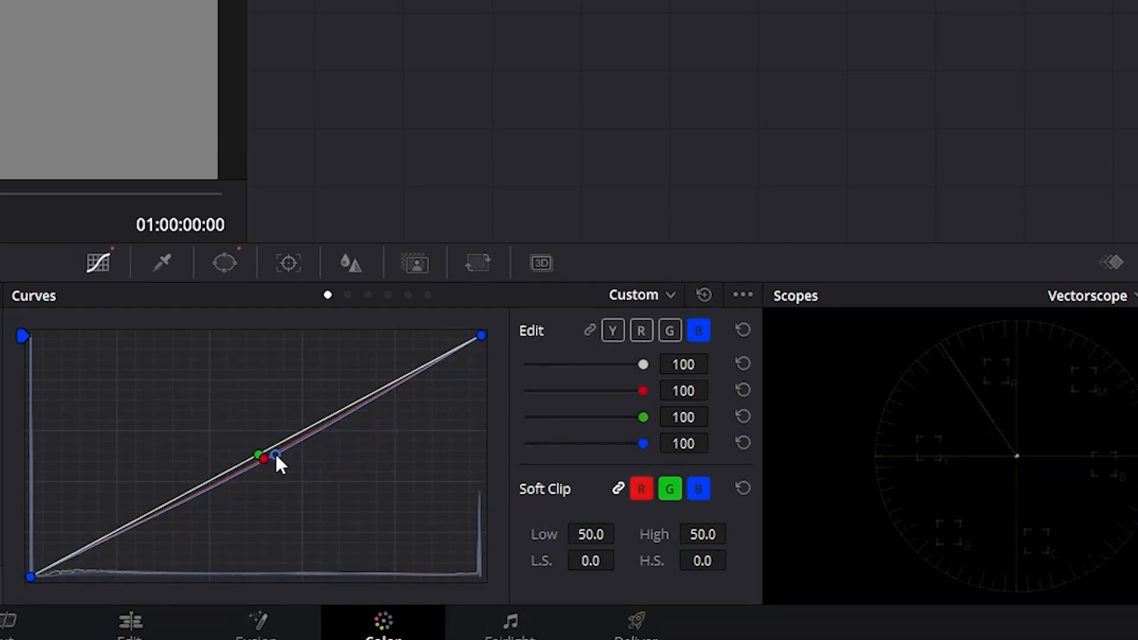
mouse_move(146, 445)
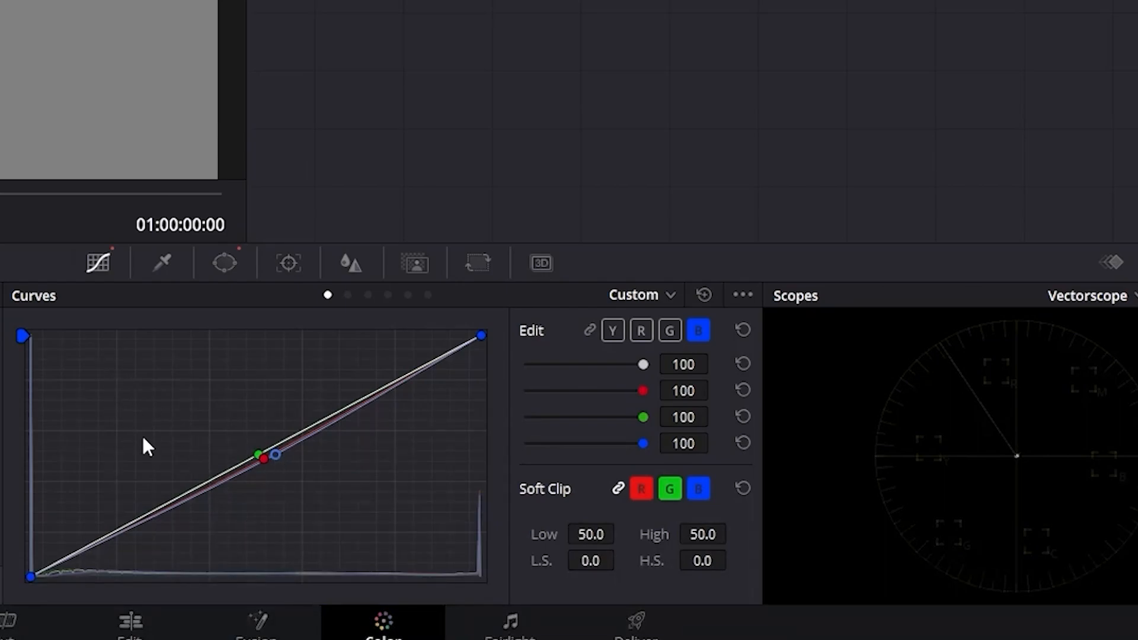
mouse_move(225, 263)
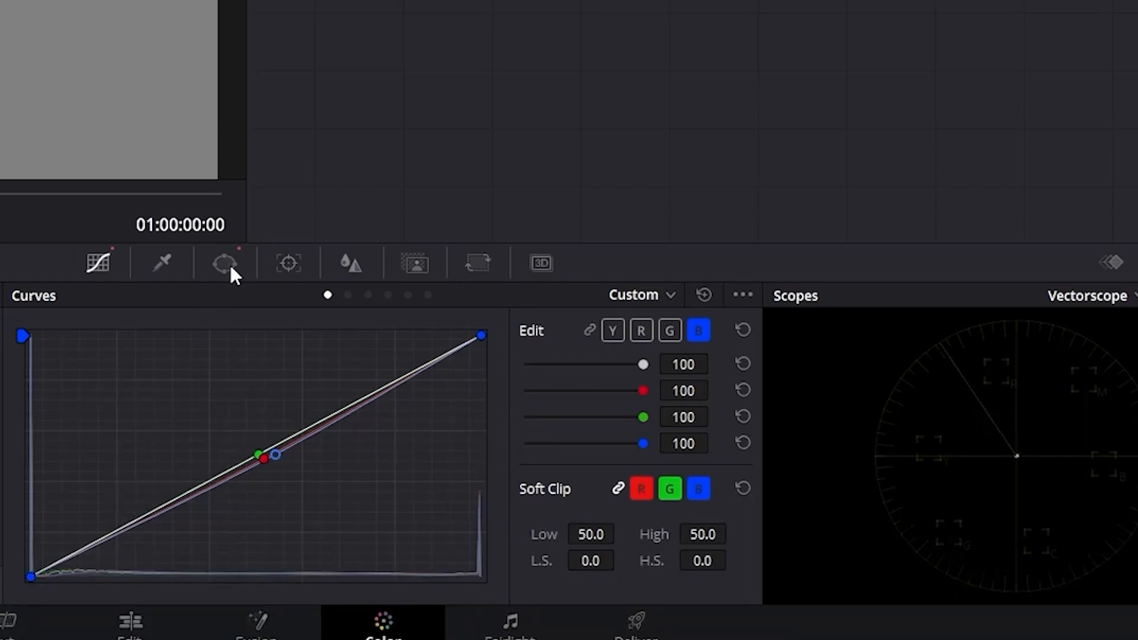
left_click(225, 262)
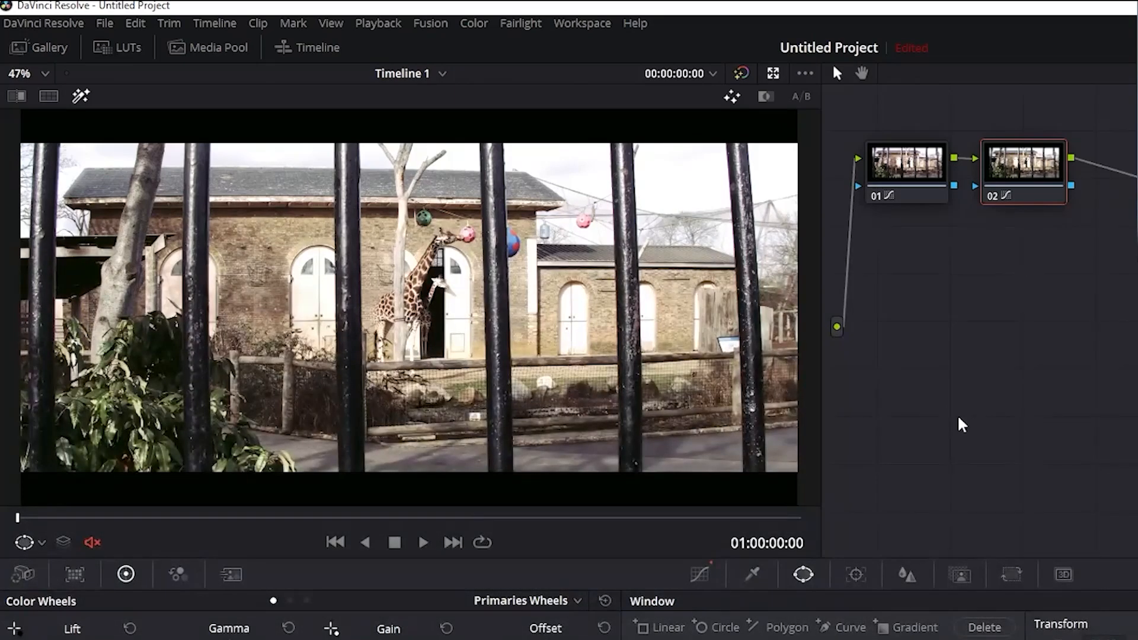
mouse_move(970, 165)
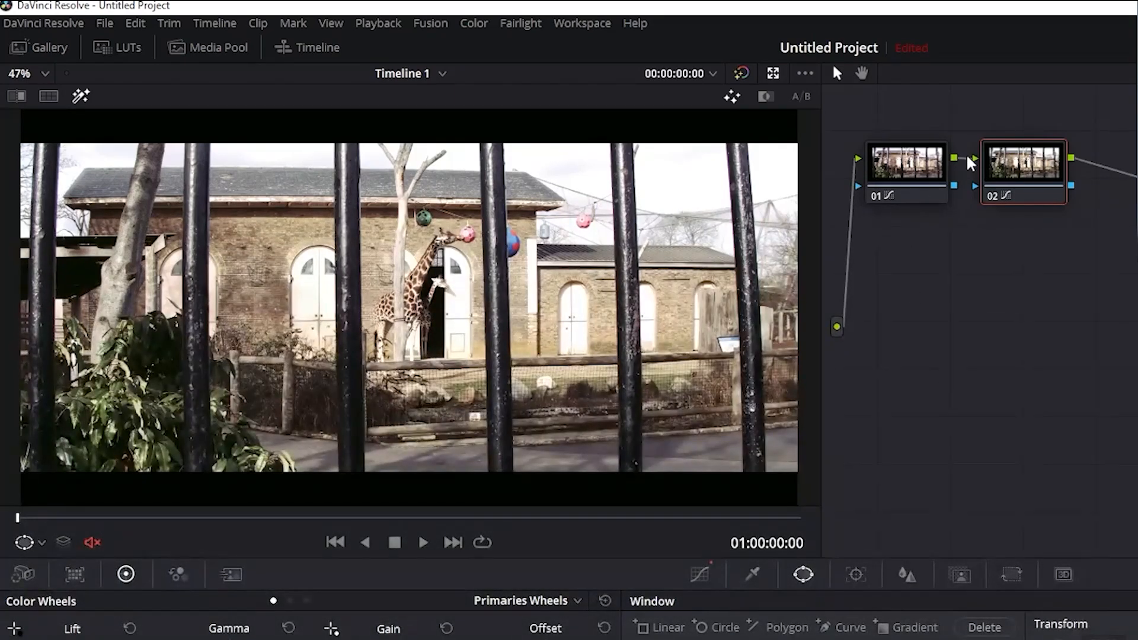
key("ctrl+d")
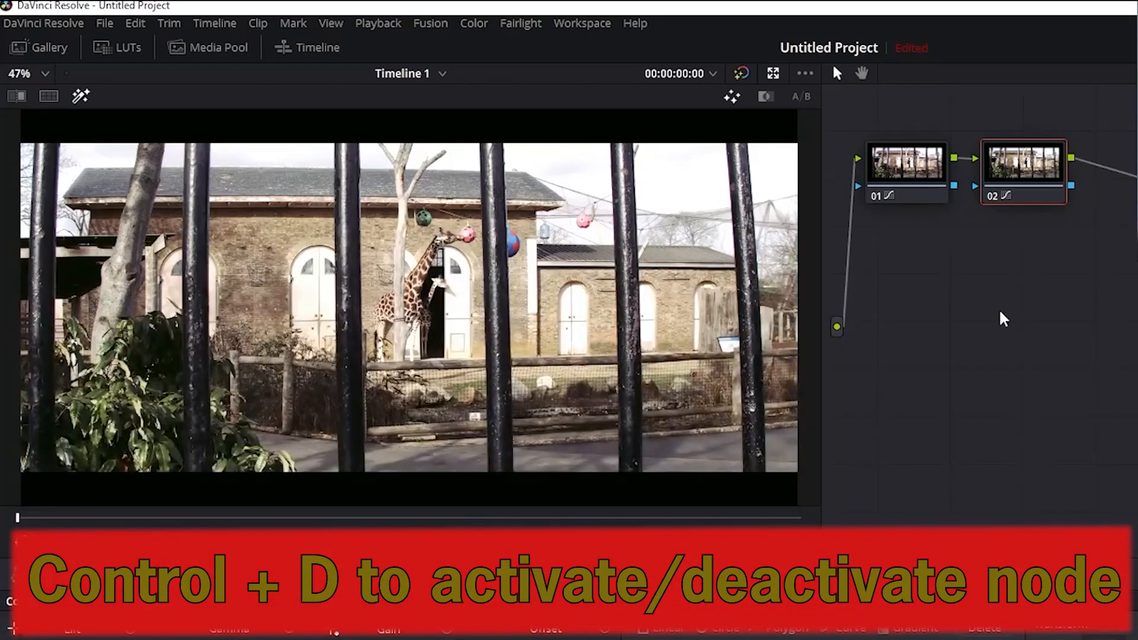
key("ctrl+d")
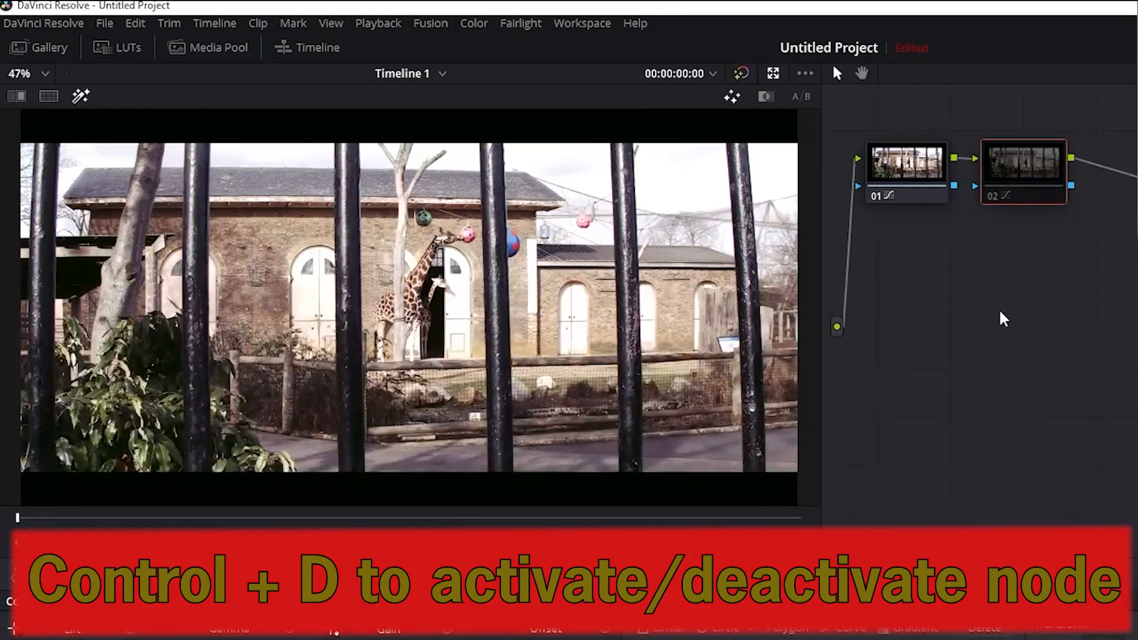
key("ctrl+d")
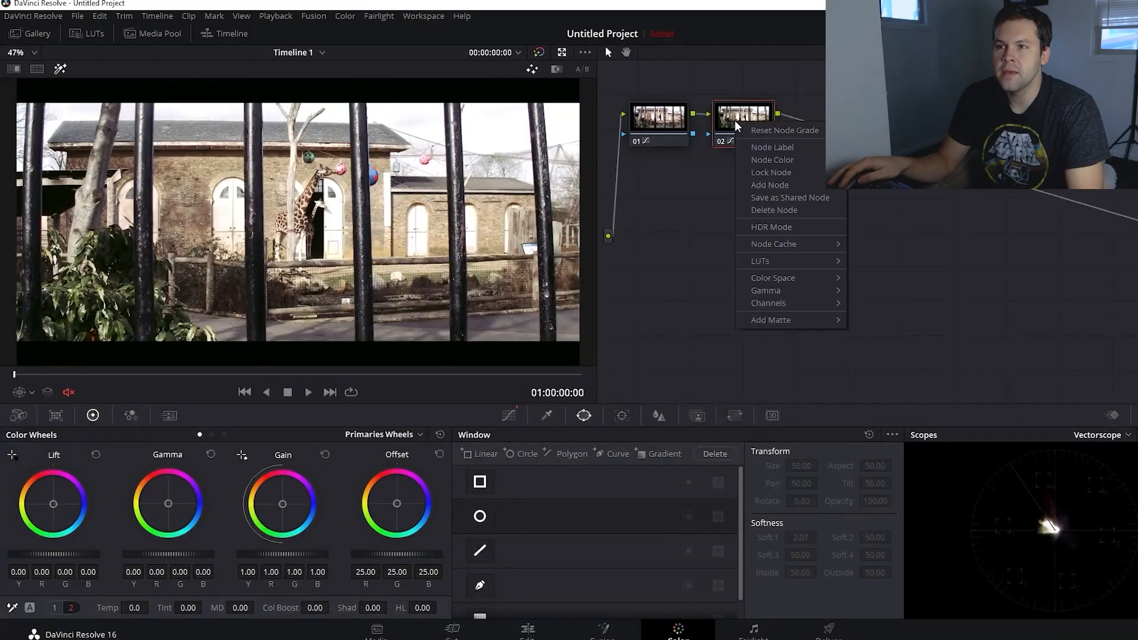
- Add a third node after node 02, briefly trying a freeform curve window
left_click(769, 184)
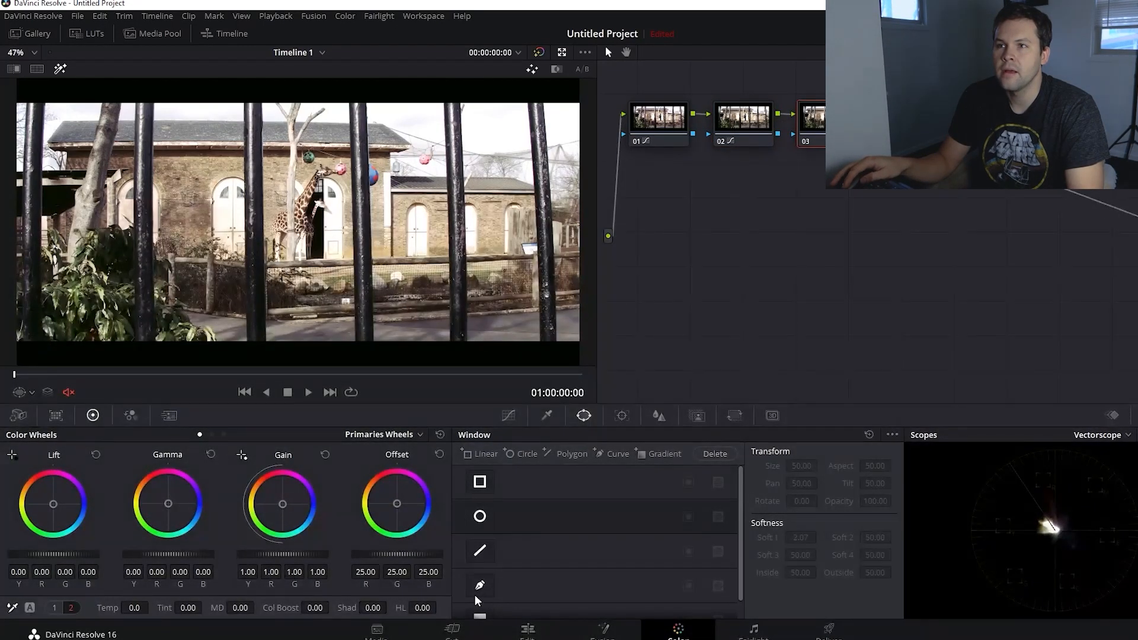
left_click(480, 585)
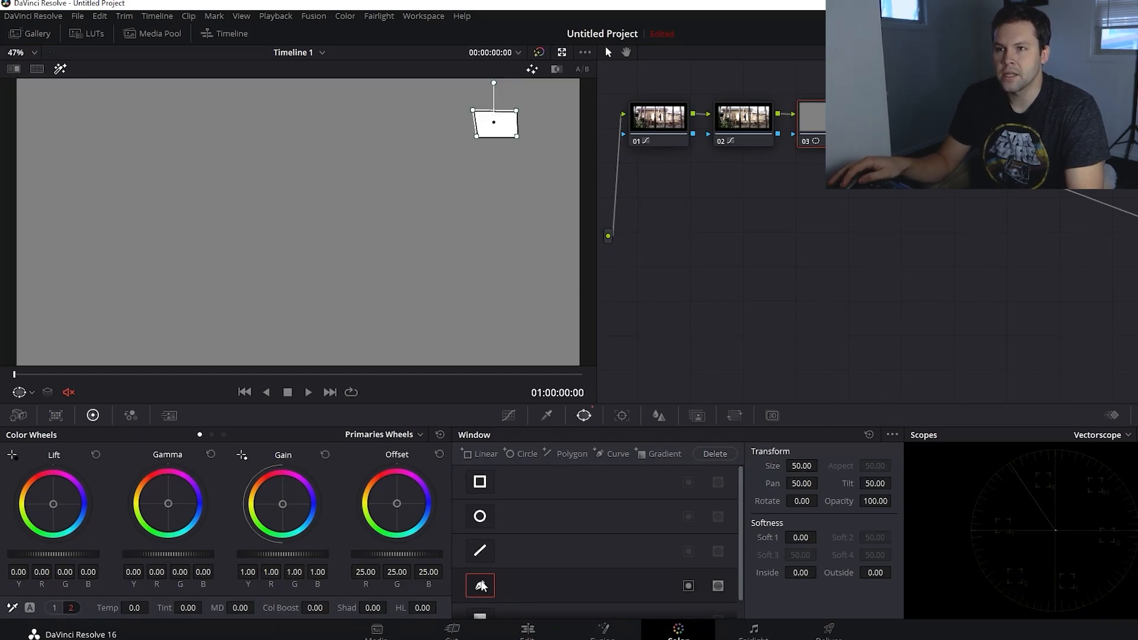
left_click(479, 586)
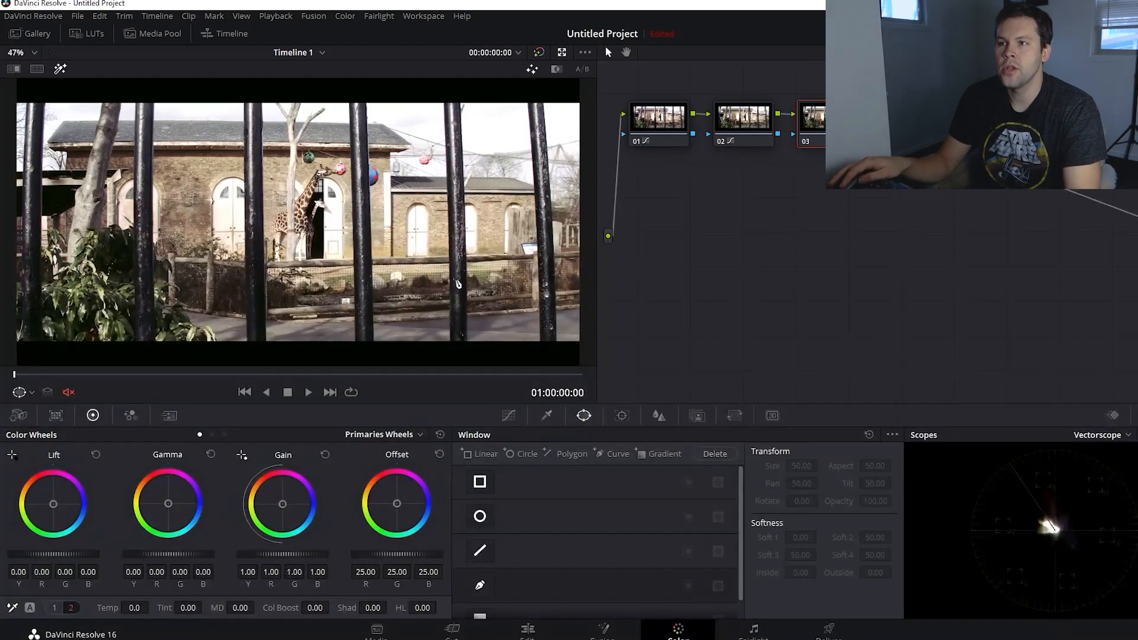
right_click(811, 116)
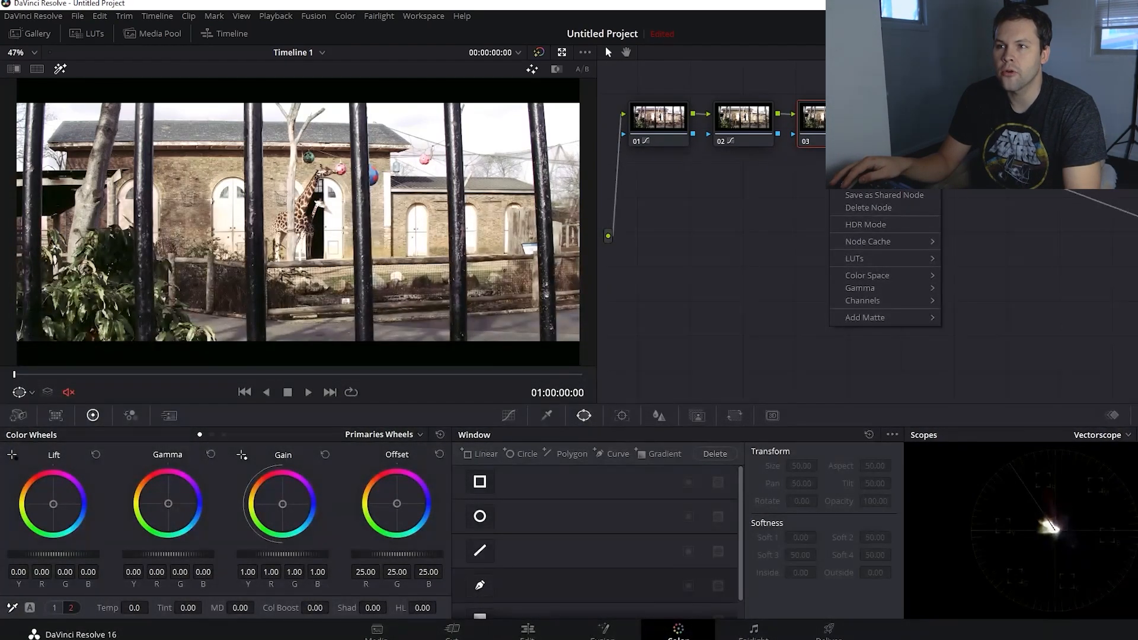
left_click(777, 226)
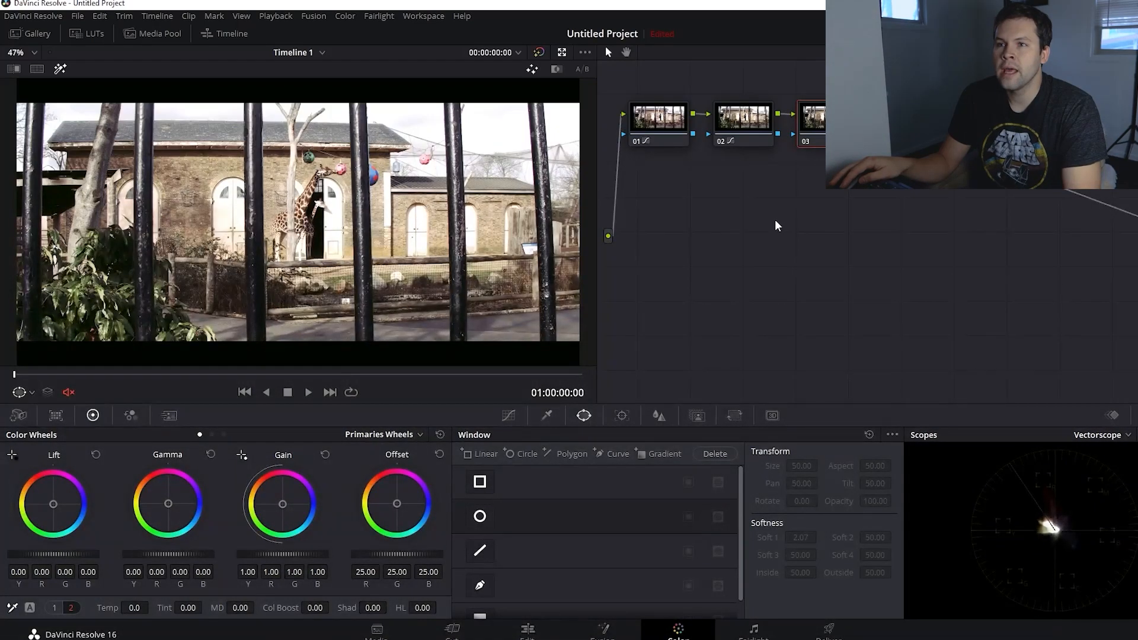
mouse_move(782, 236)
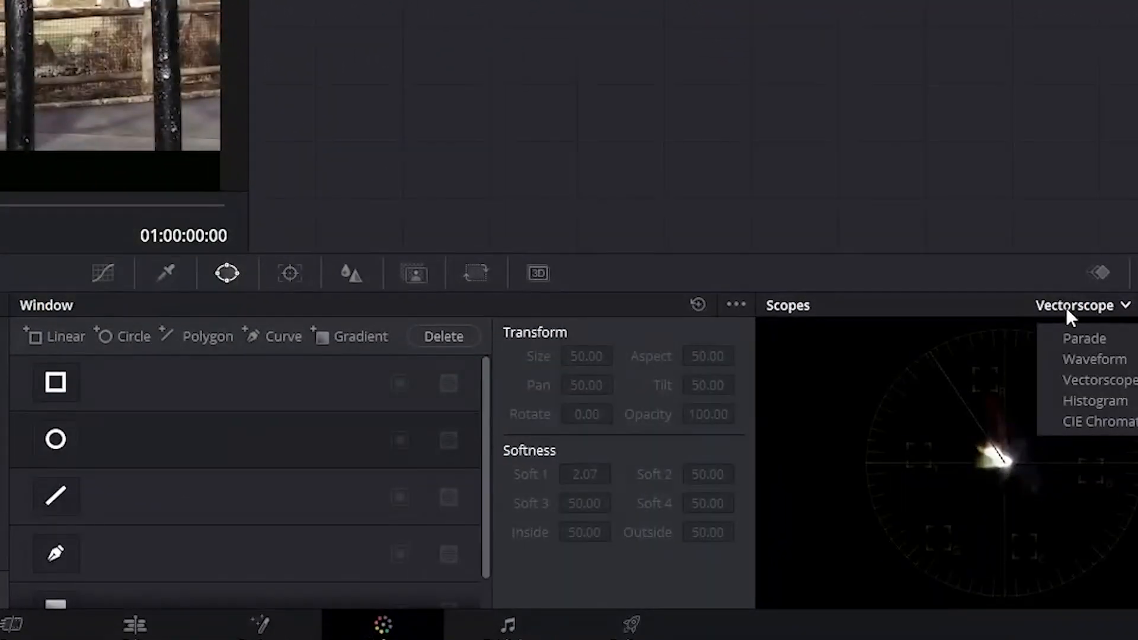
- Switch the scopes from Vectorscope back to Waveform with curves open
left_click(1096, 359)
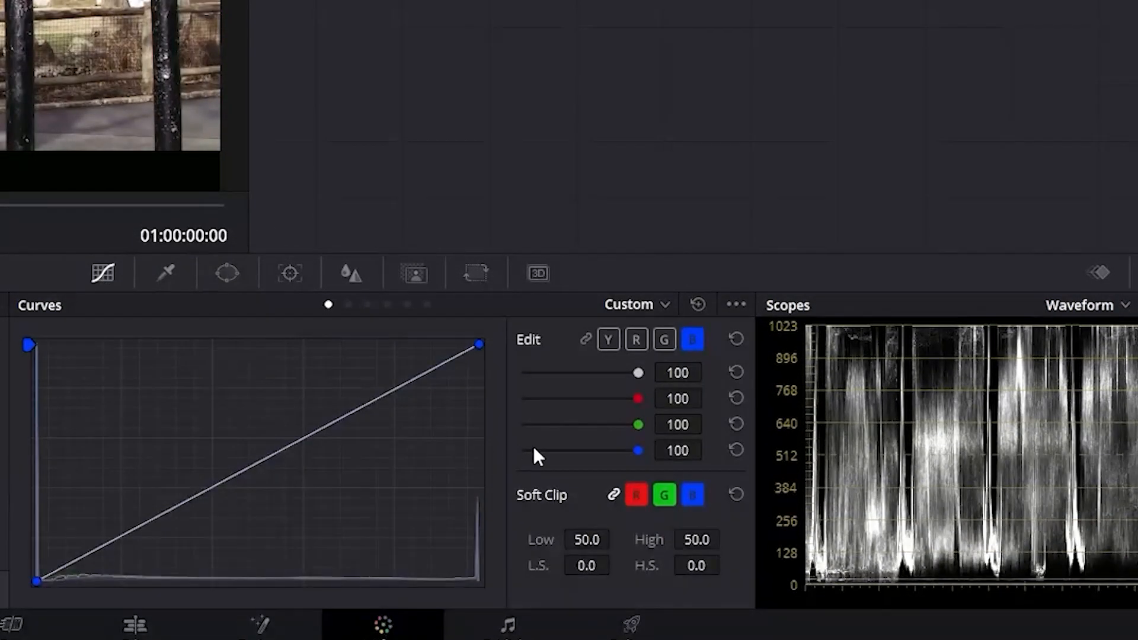
- Select the luminance Y curve to adjust its black point against the waveform
left_click(609, 340)
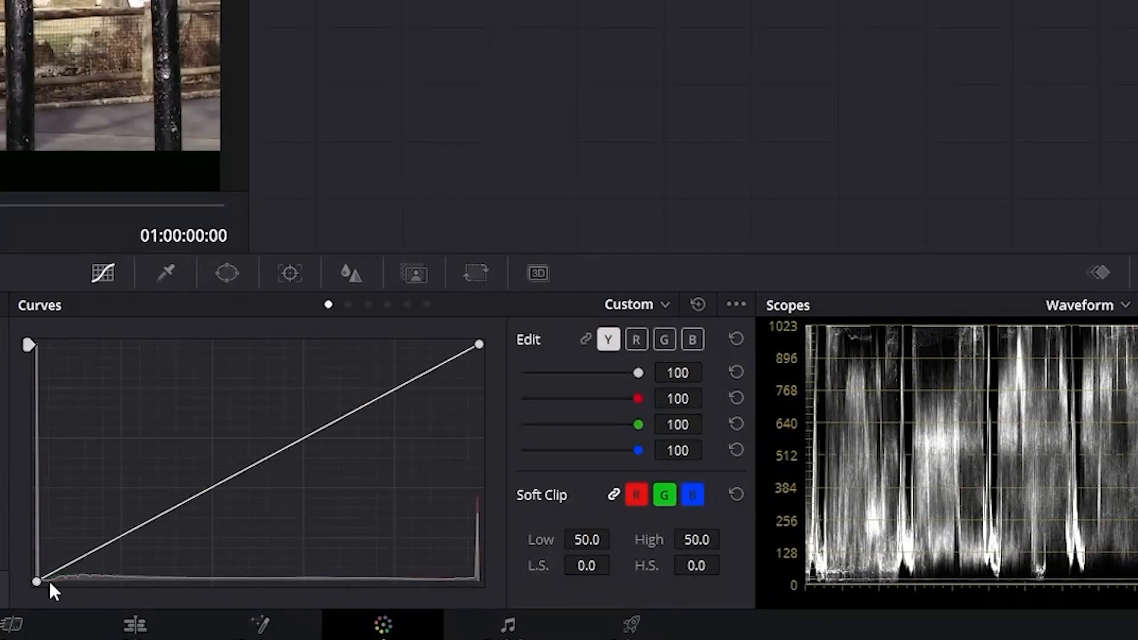
mouse_move(174, 563)
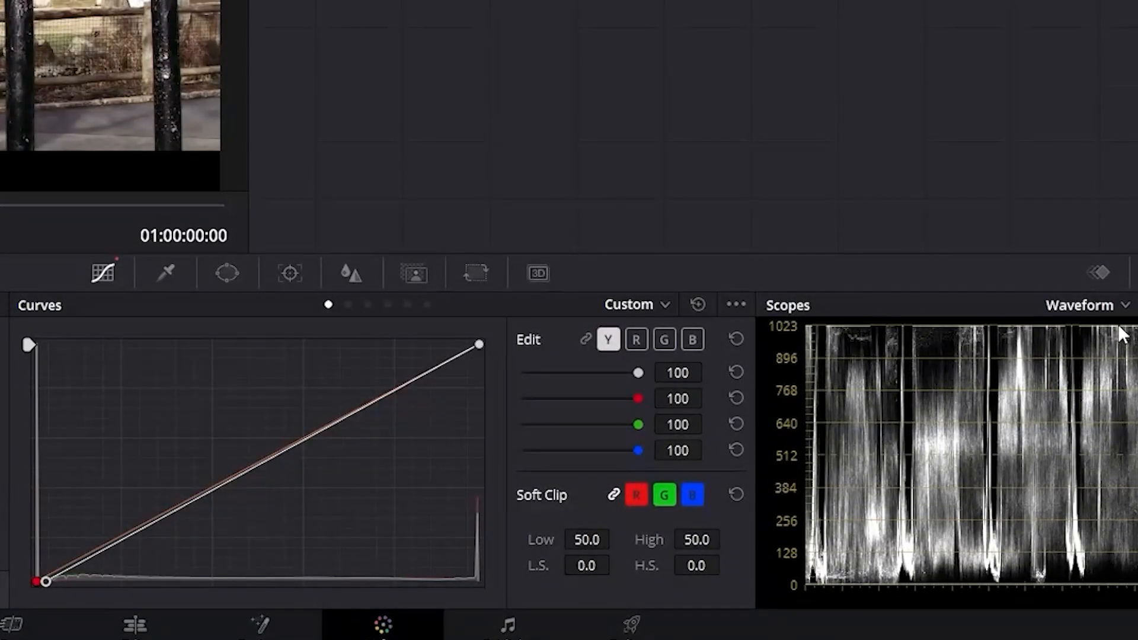
mouse_move(503, 404)
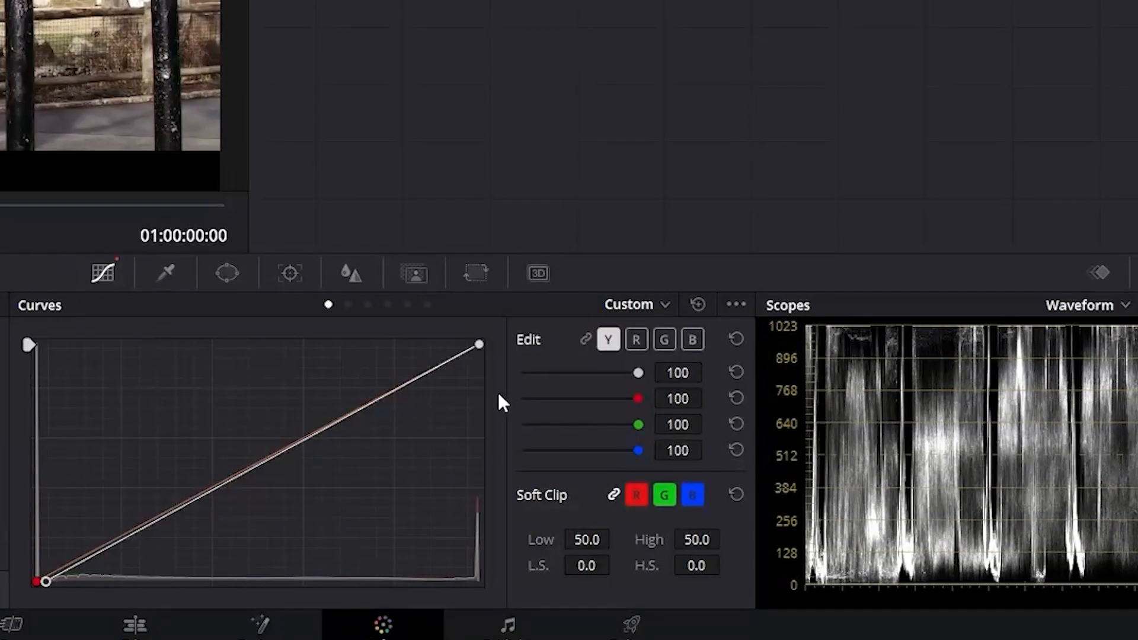